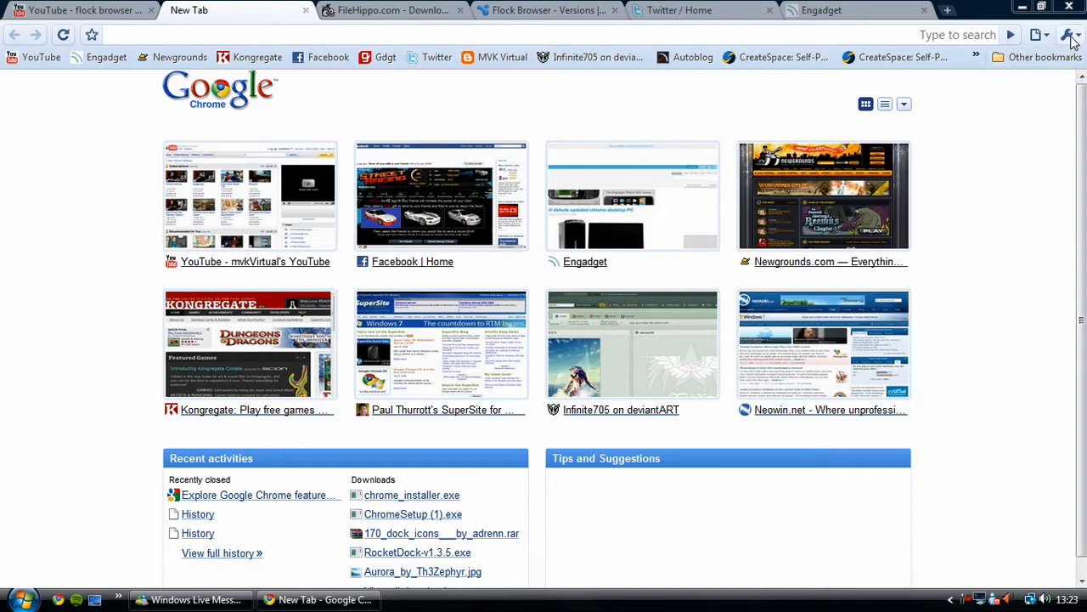
Step: View About Google Chrome showing version 3.0.193.0 reported as up to date
left_click(1072, 34)
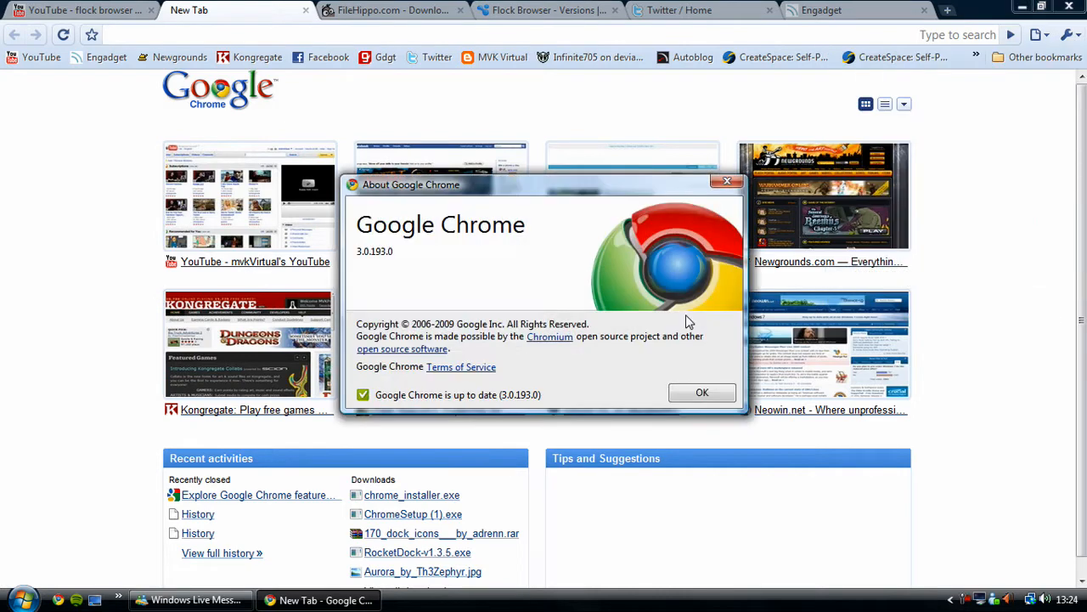
mouse_move(513, 404)
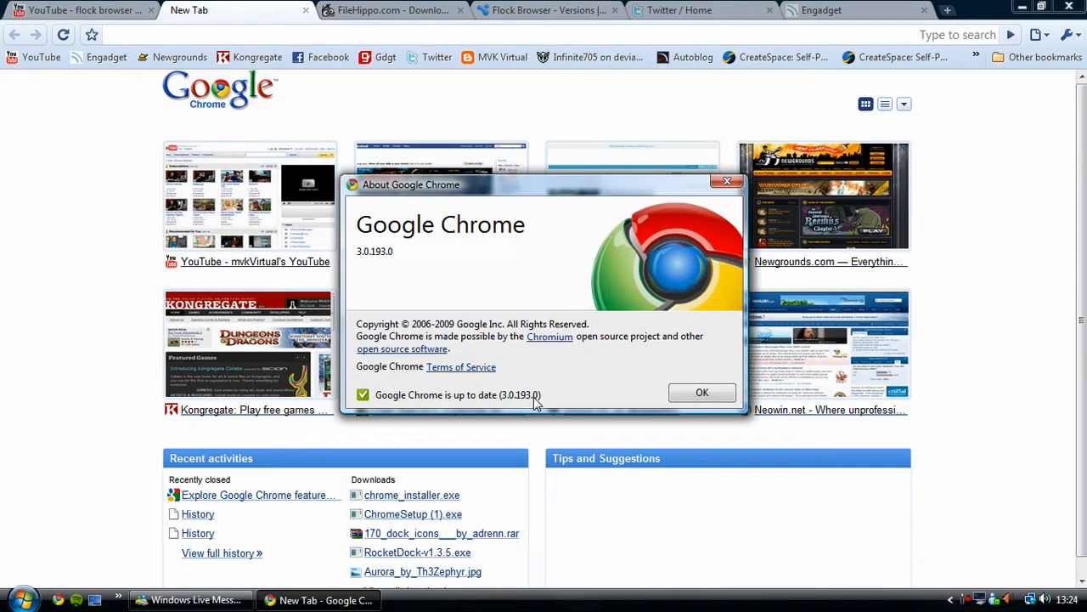
mouse_move(479, 287)
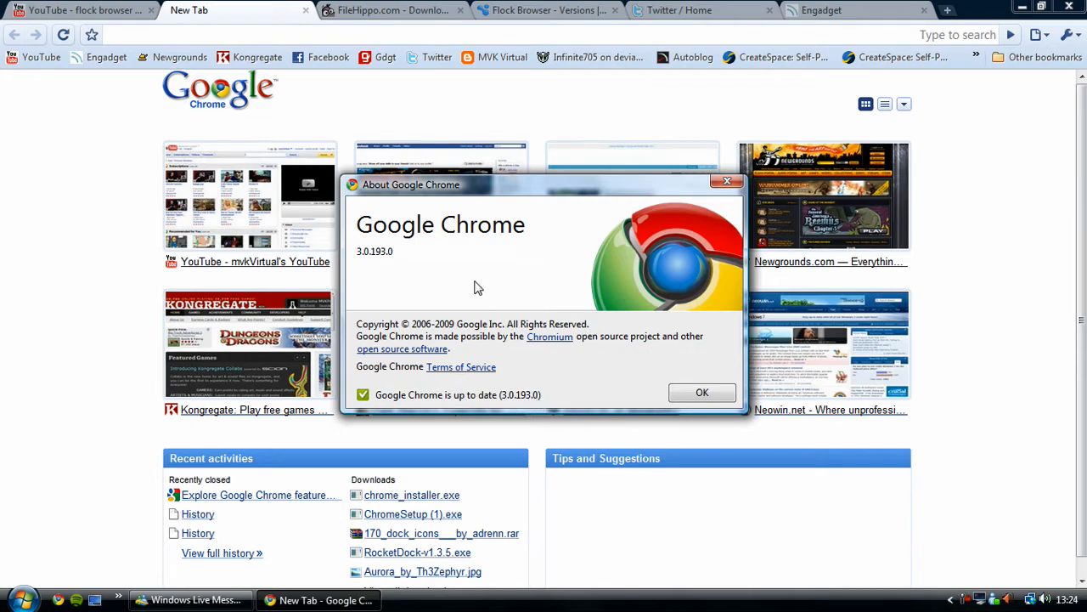
mouse_move(513, 408)
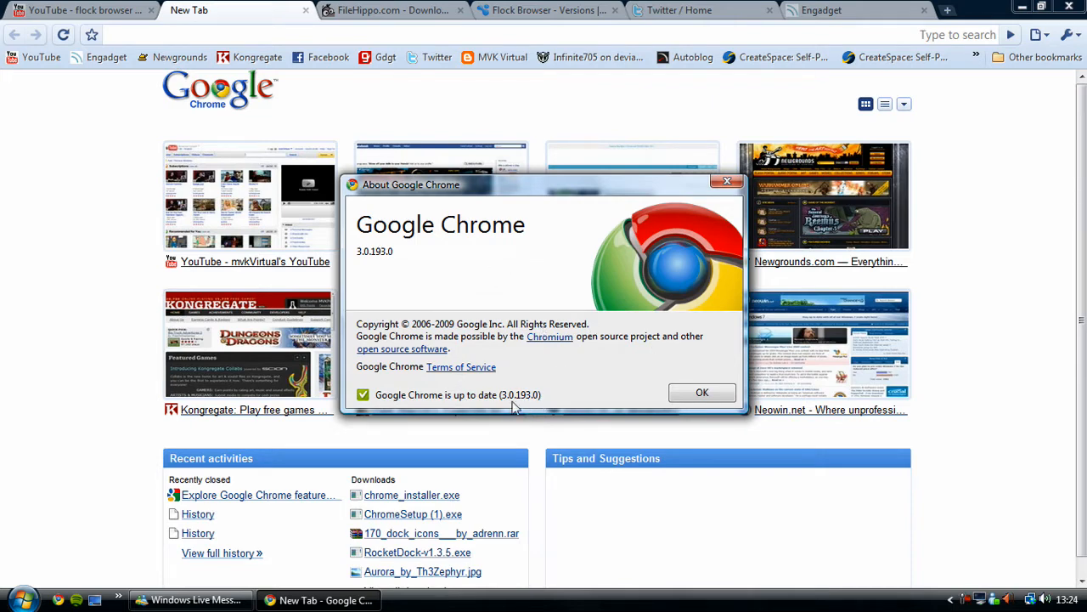
mouse_move(535, 404)
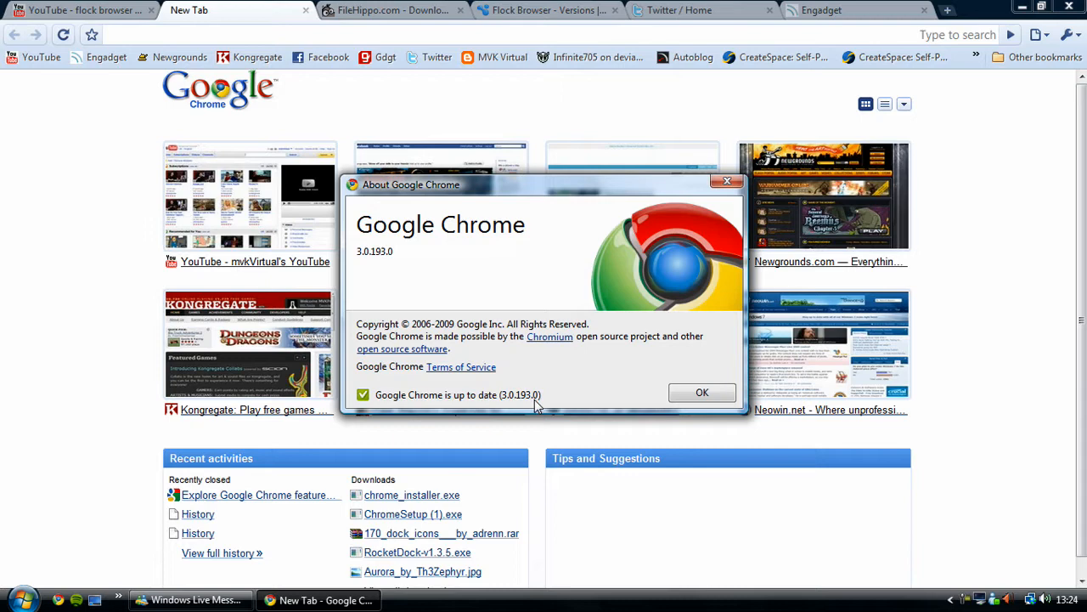
mouse_move(568, 405)
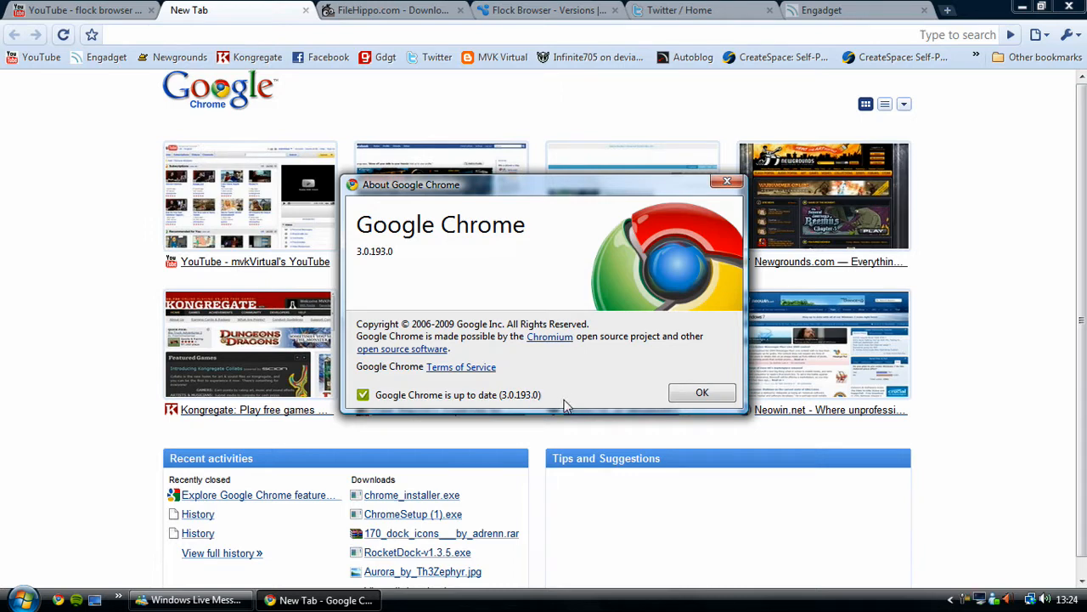
mouse_move(610, 365)
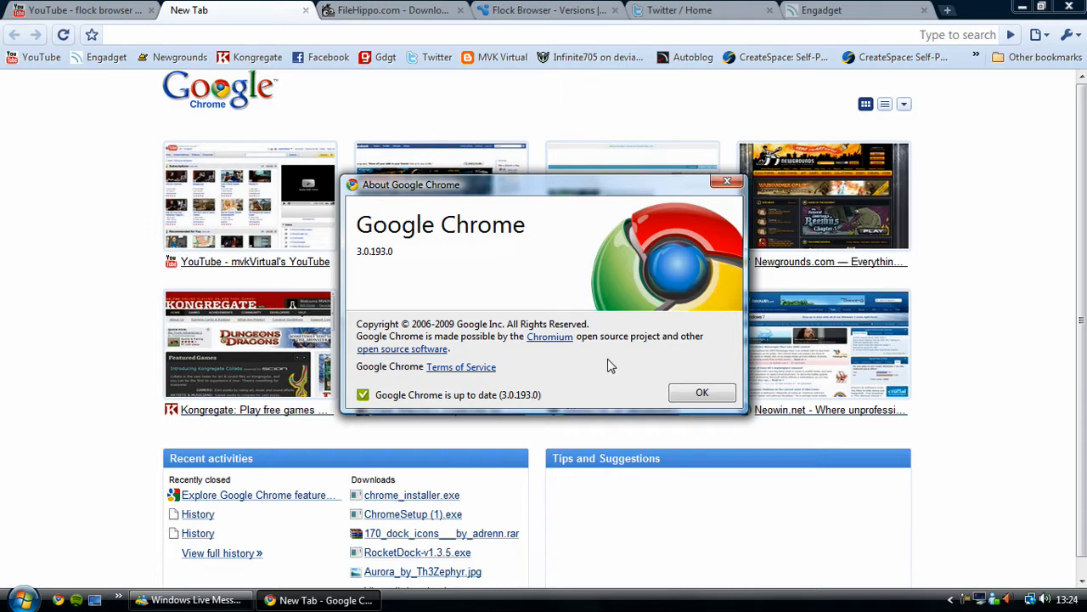
mouse_move(520, 285)
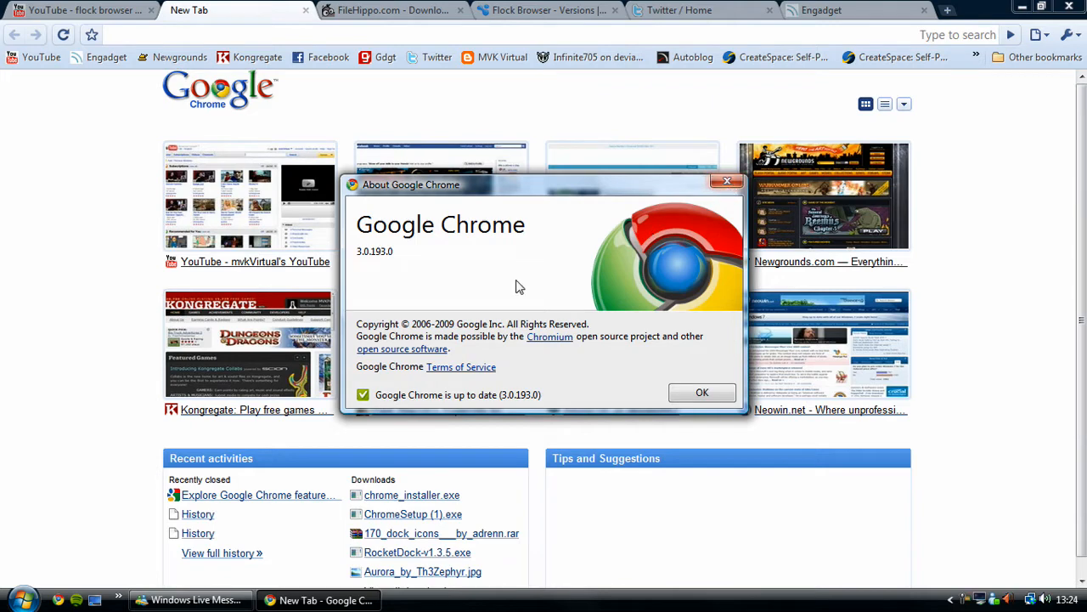
mouse_move(722, 323)
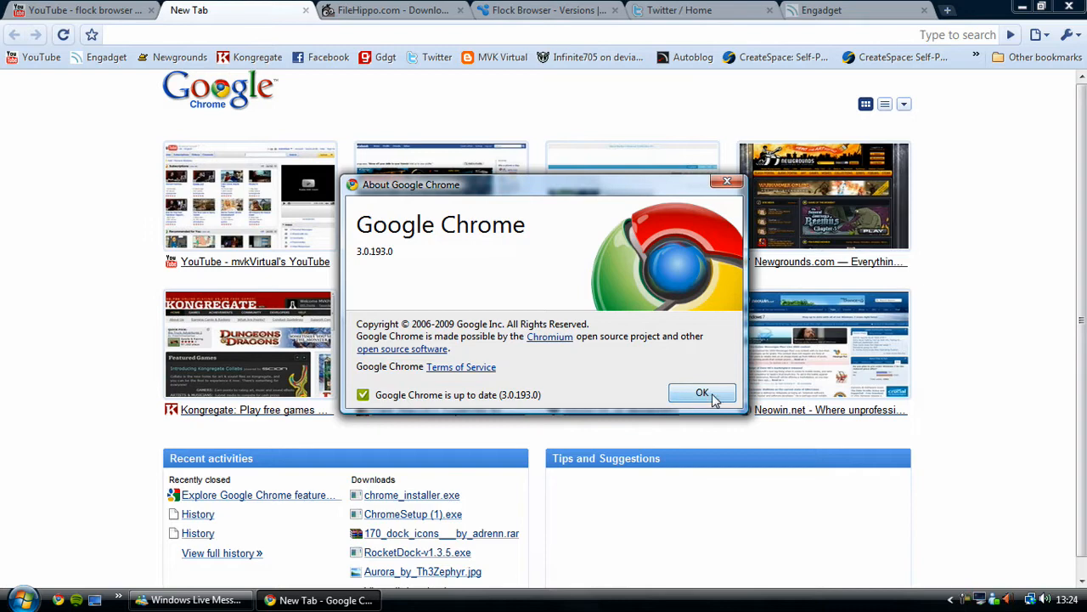
Step: Dismiss the About dialog with OK, returning to the New Tab page thumbnails
left_click(702, 392)
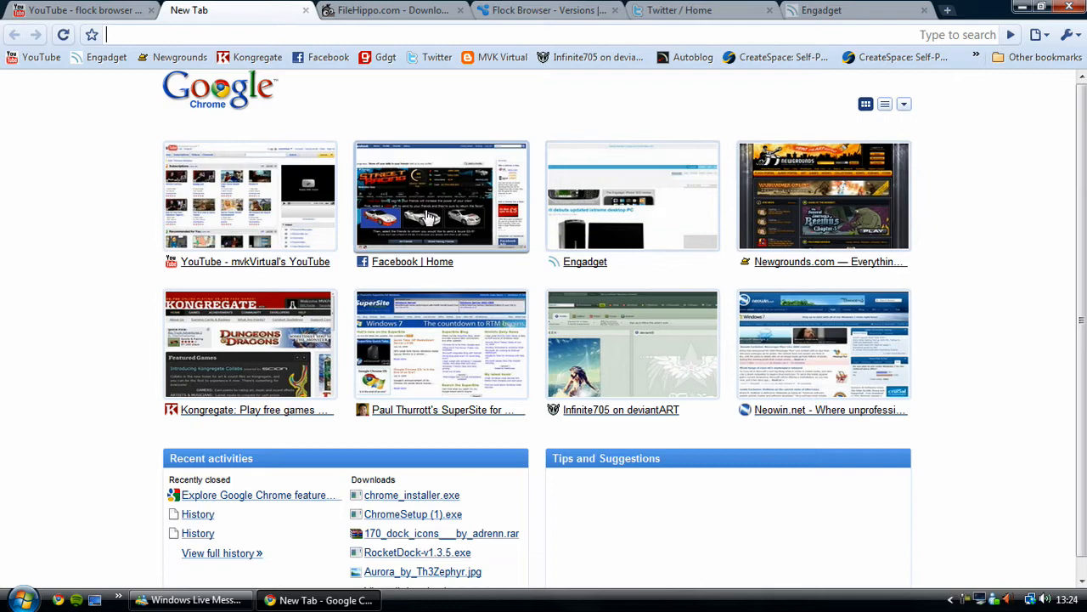
mouse_move(458, 211)
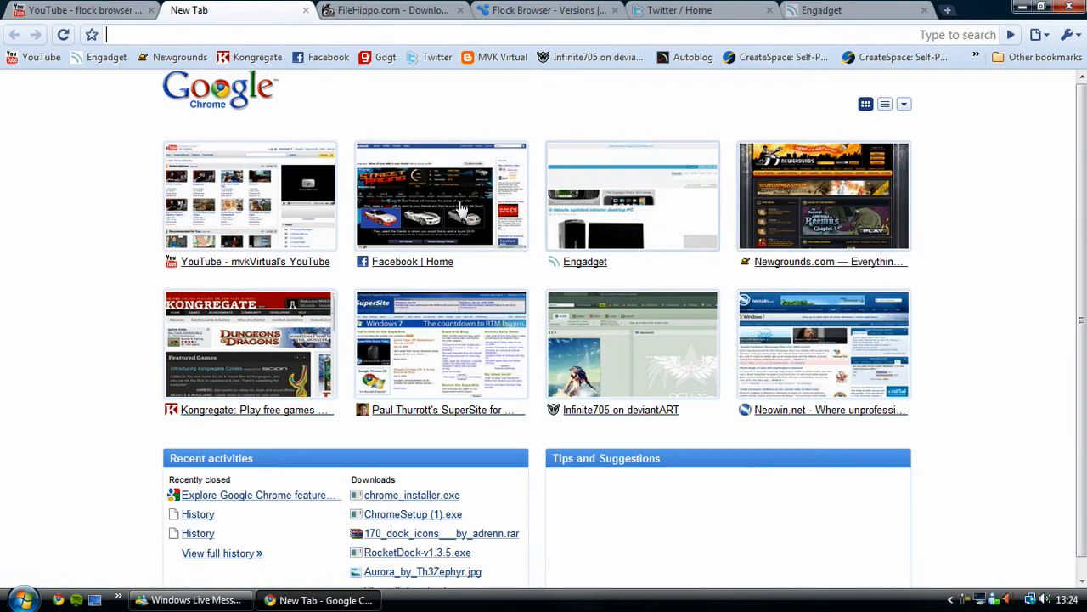
mouse_move(54, 106)
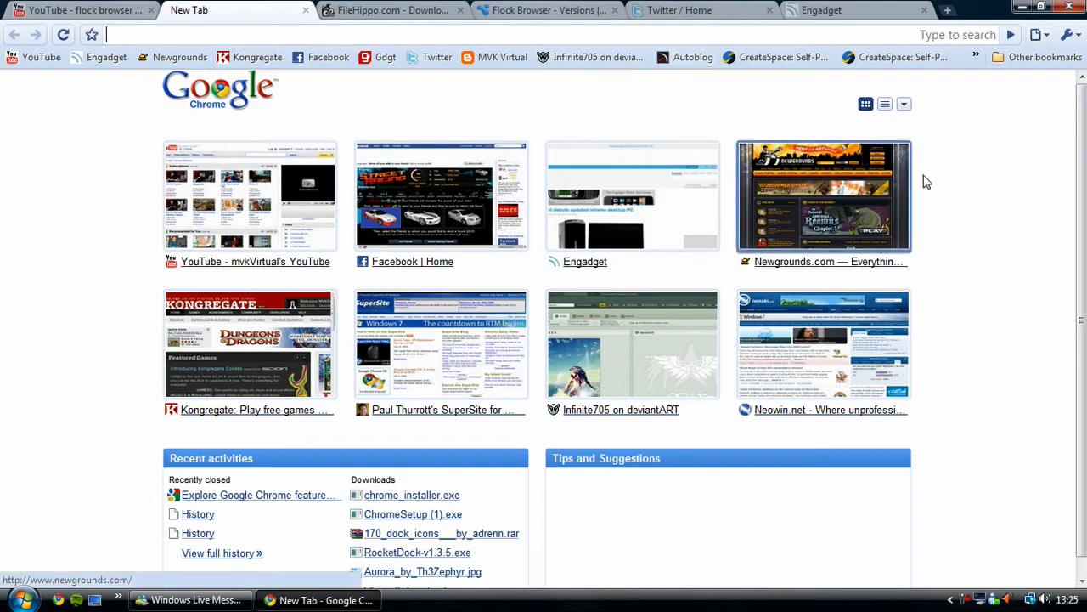
mouse_move(982, 187)
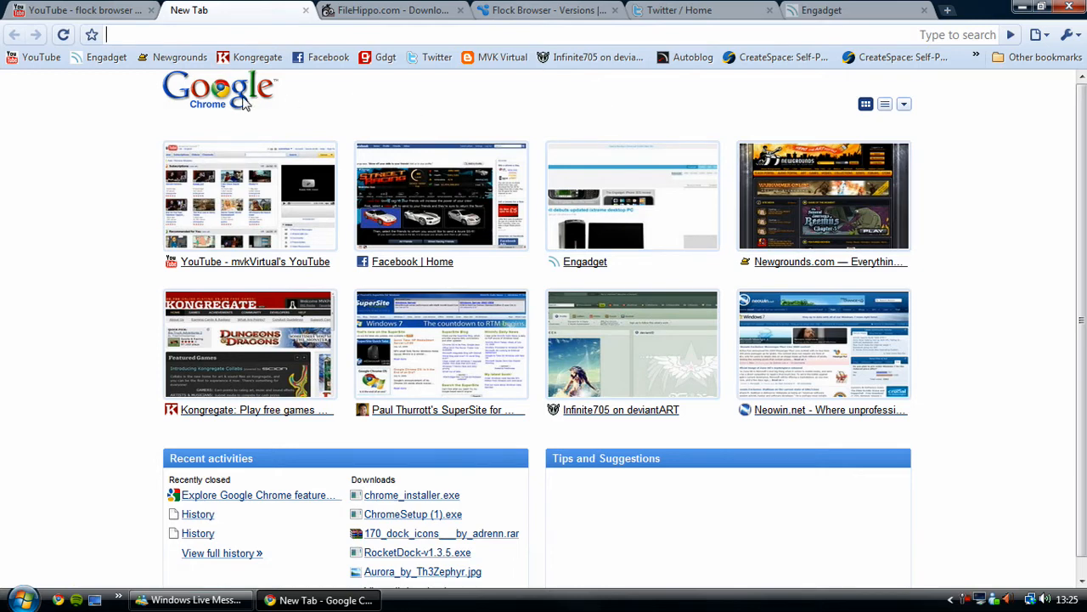
mouse_move(214, 122)
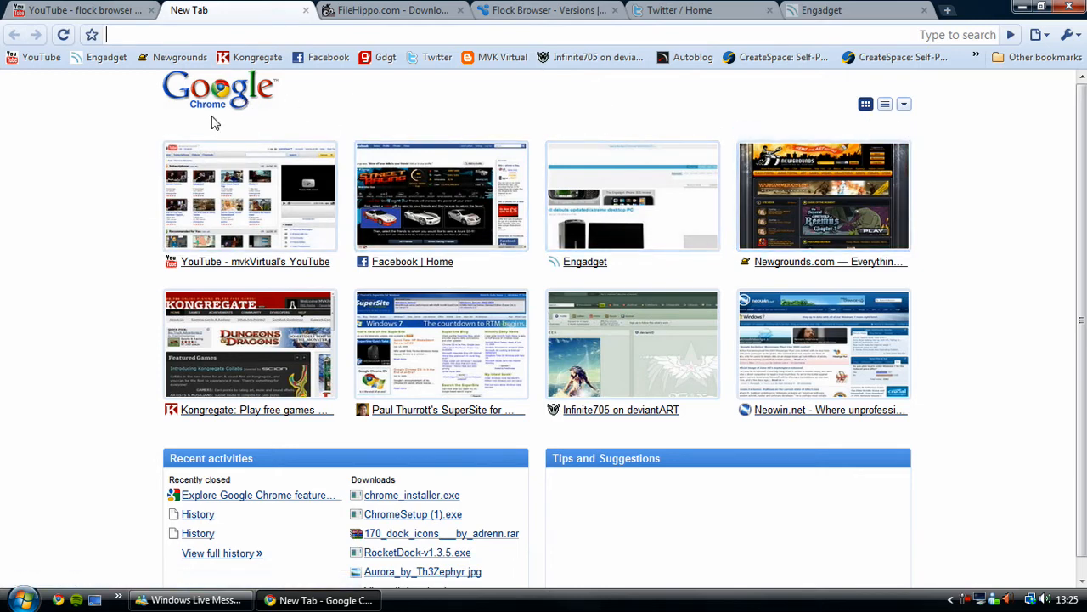
mouse_move(496, 479)
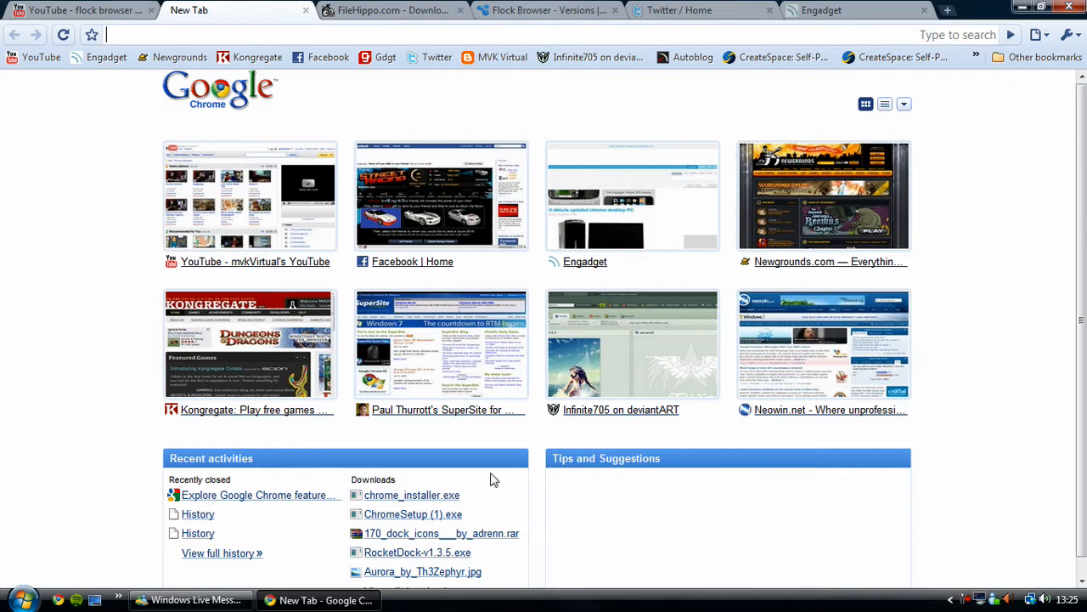
mouse_move(993, 139)
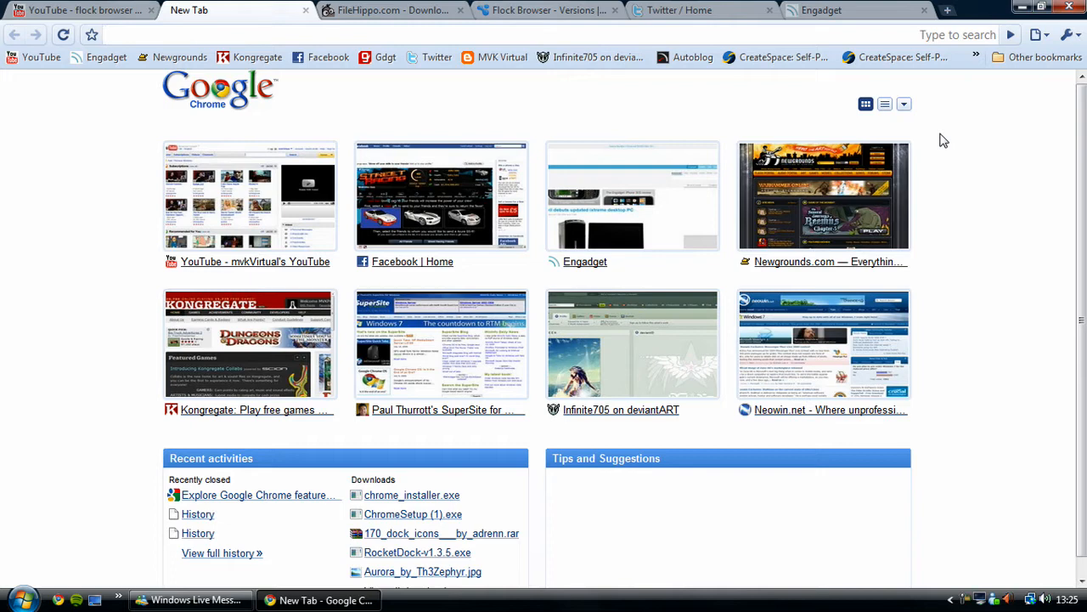
mouse_move(955, 375)
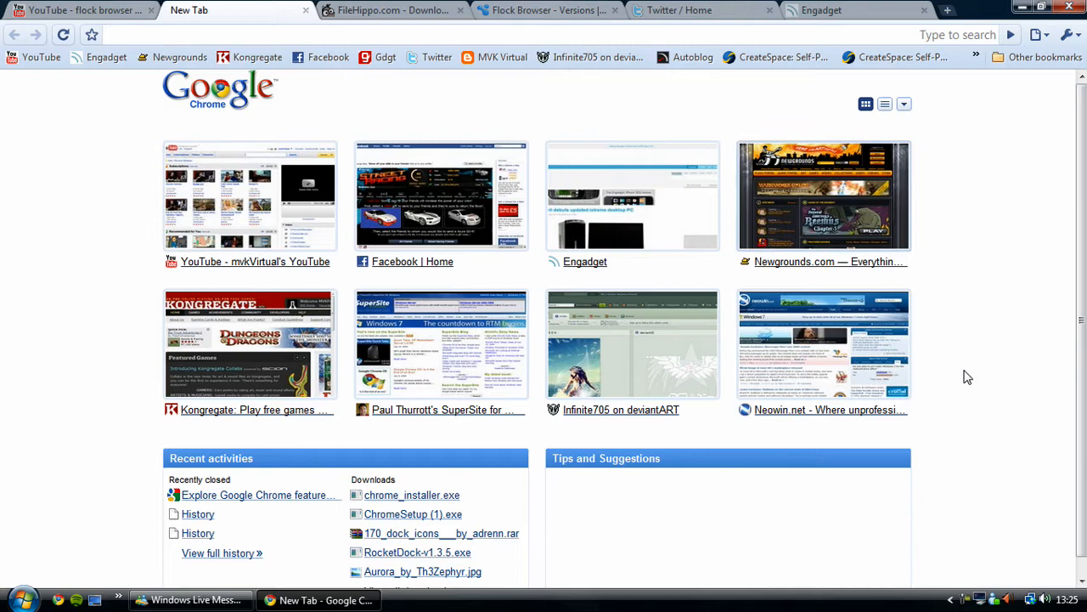
mouse_move(51, 330)
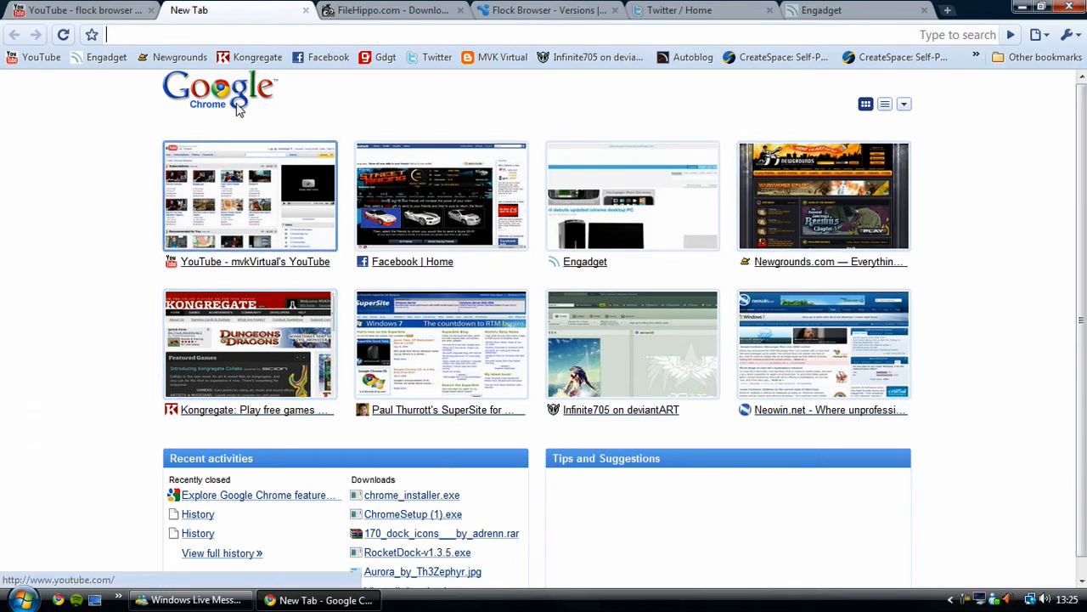
mouse_move(885, 105)
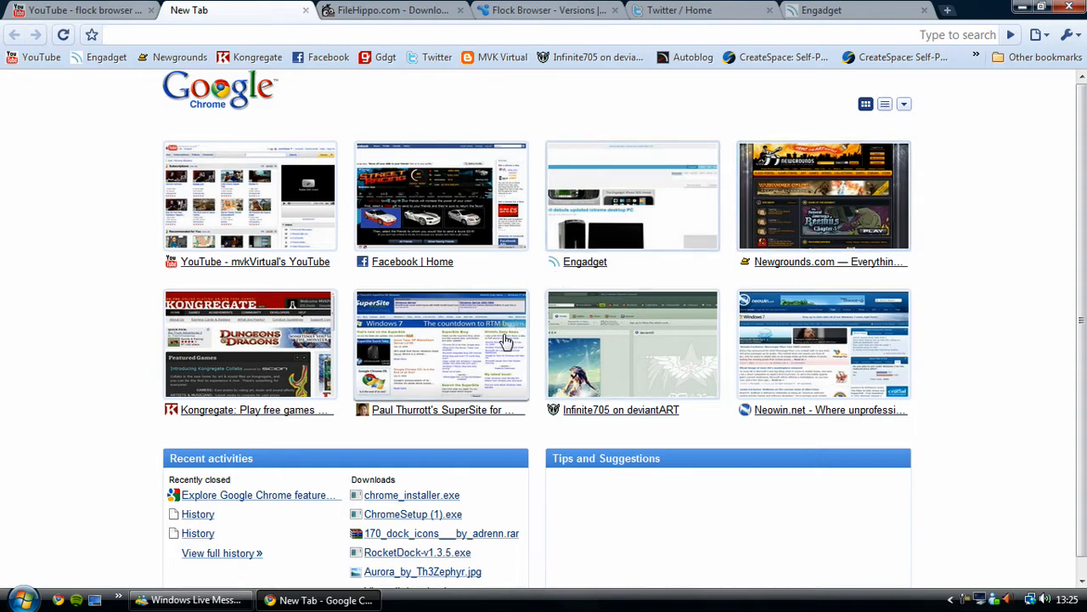
mouse_move(873, 321)
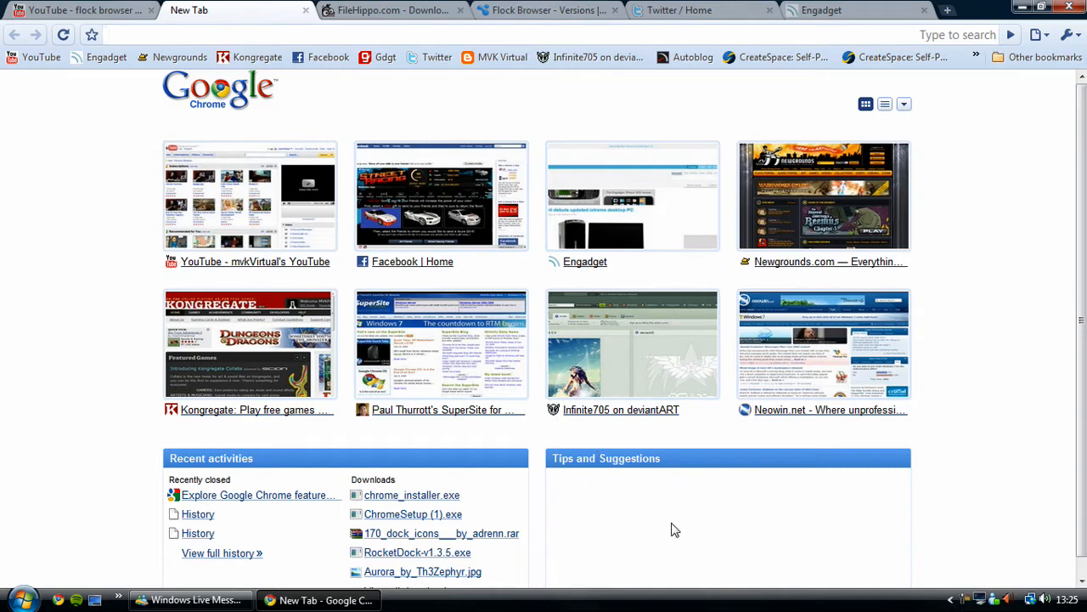
mouse_move(246, 474)
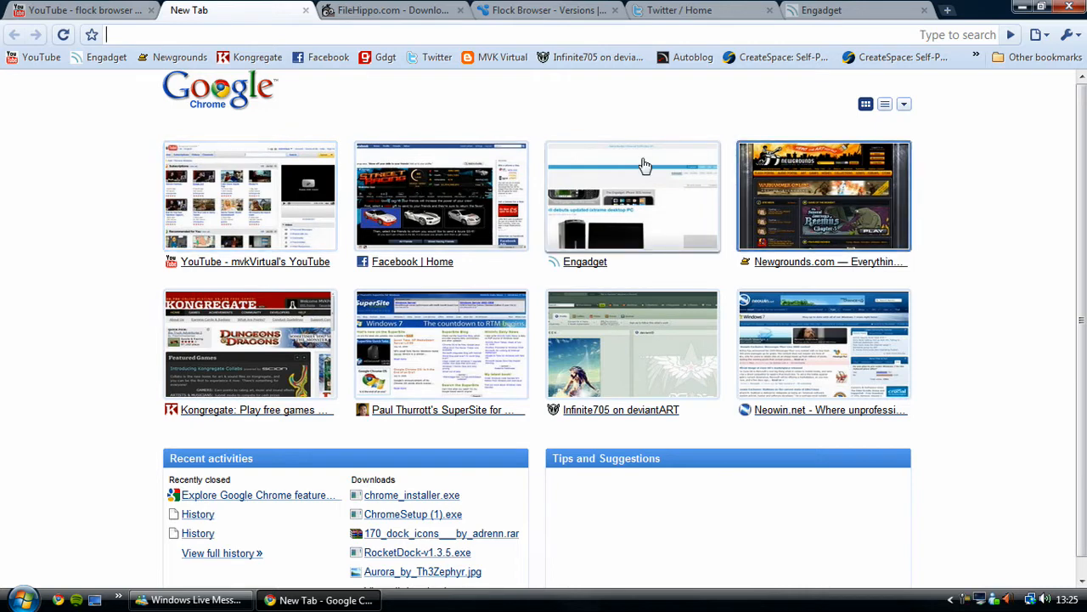
mouse_move(819, 262)
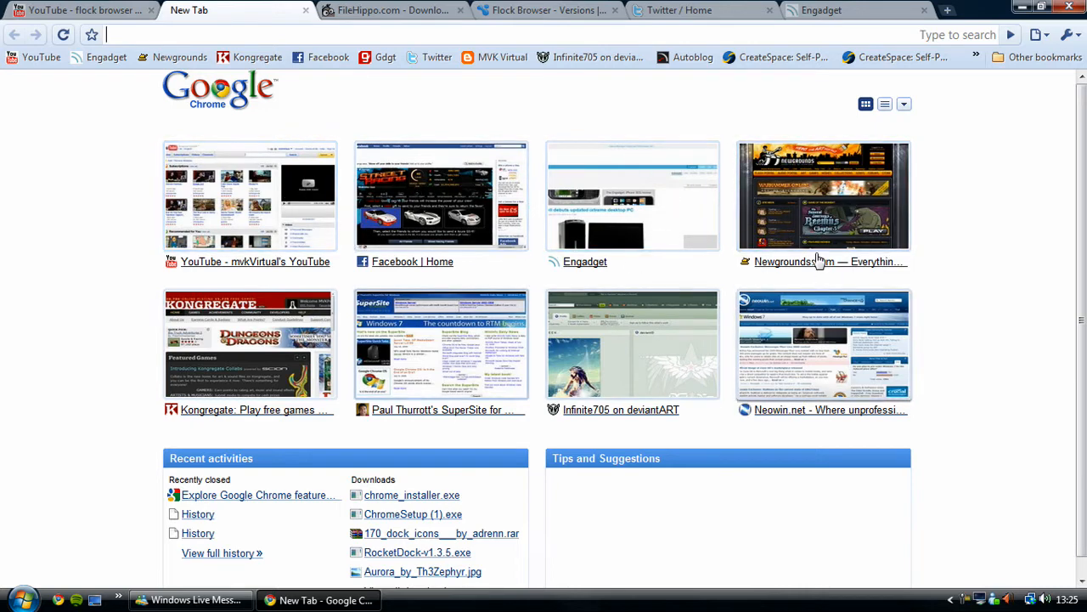
mouse_move(632, 343)
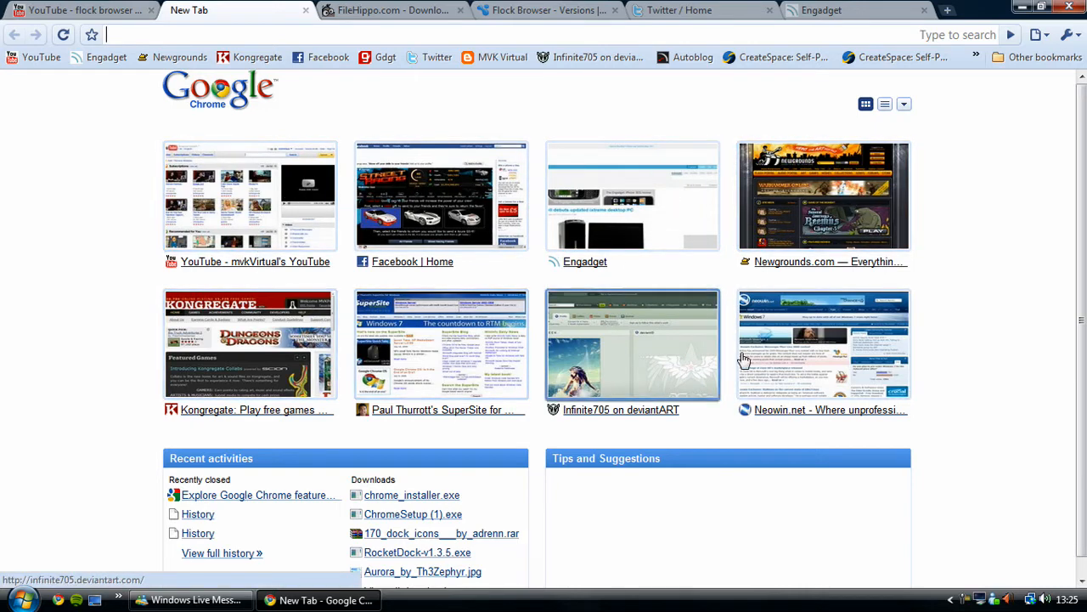
Step: Show most-visited sites as a text list, then switch back to thumbnails
left_click(892, 104)
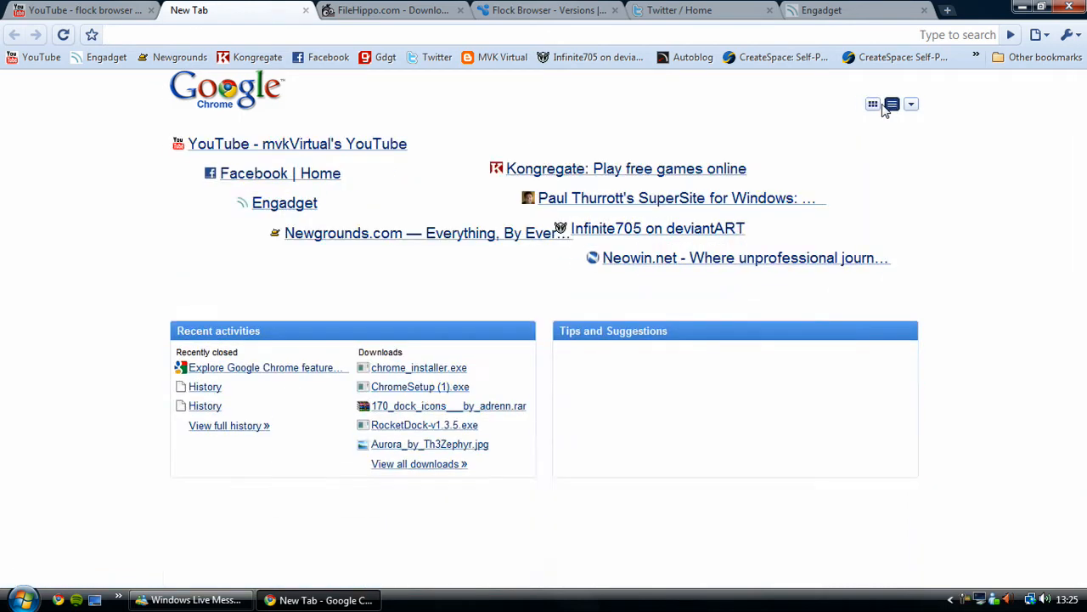
left_click(893, 104)
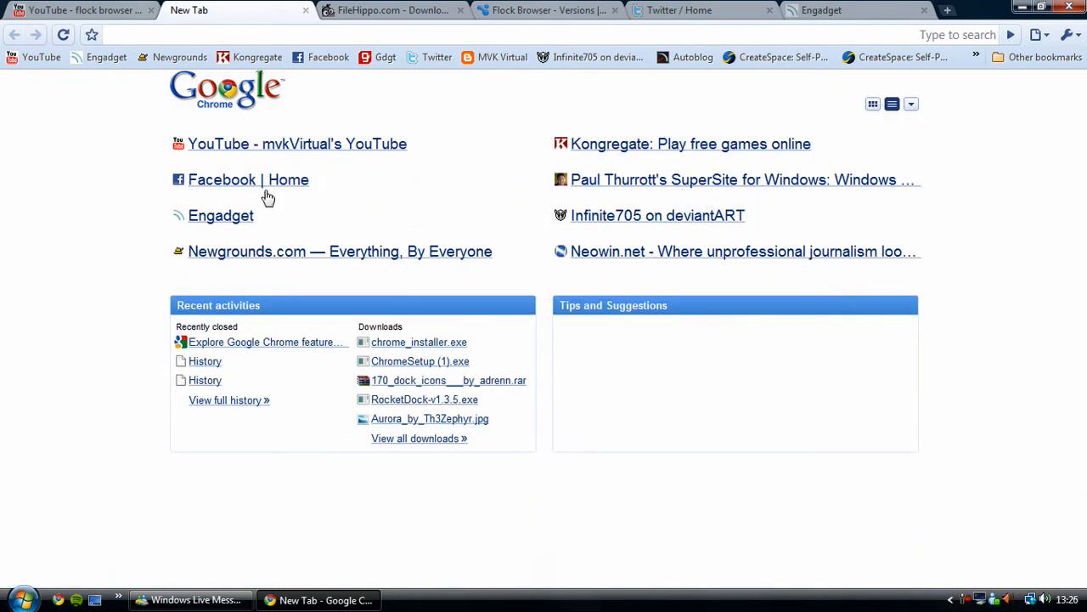
mouse_move(894, 133)
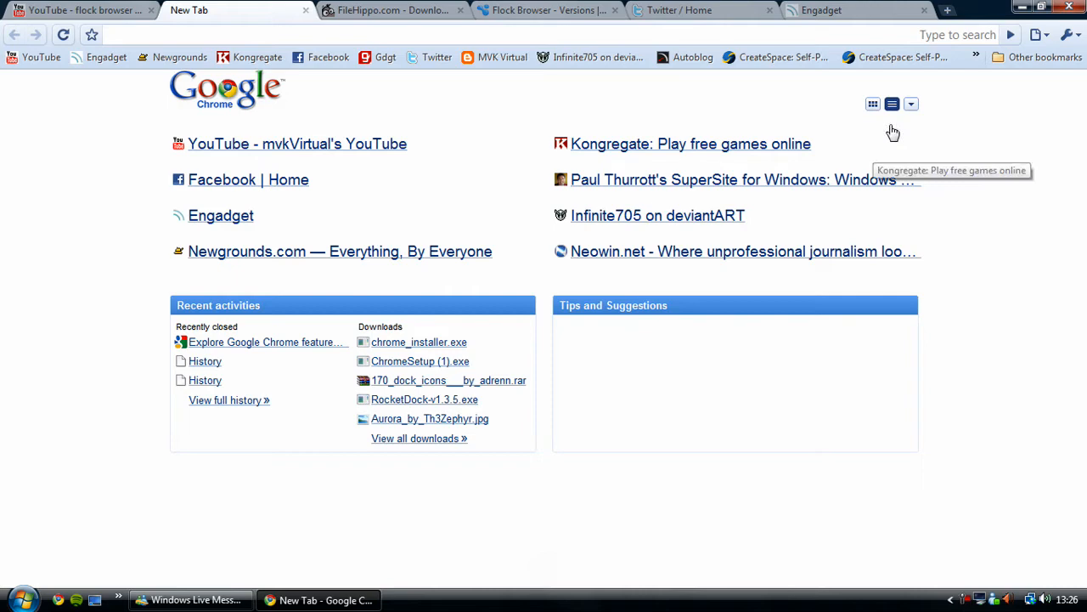
left_click(911, 103)
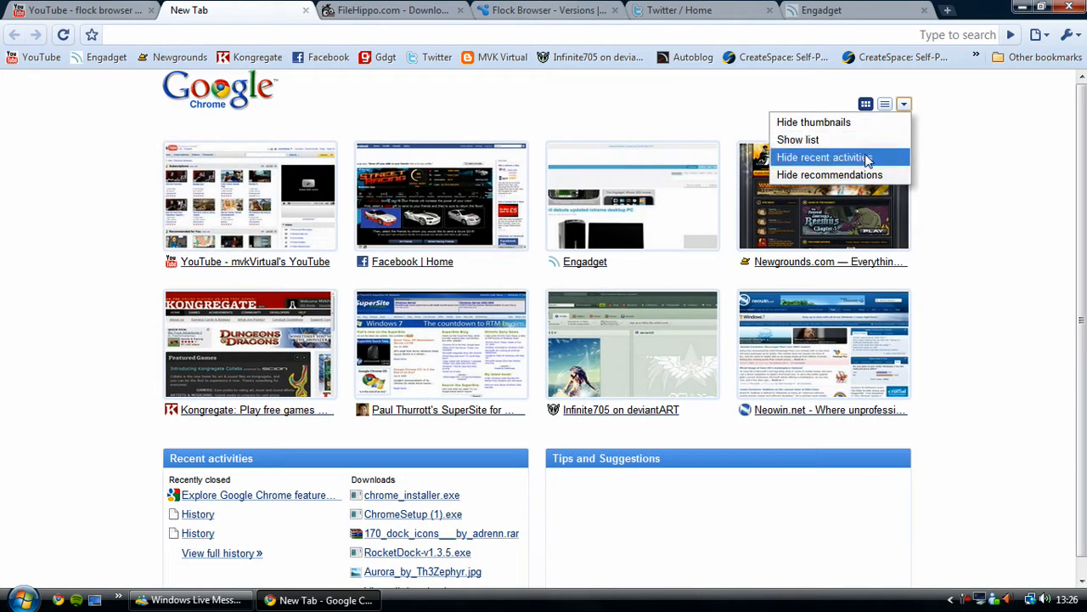
Step: Hide then restore the recent activities section, and glance at the wrench menu
left_click(822, 156)
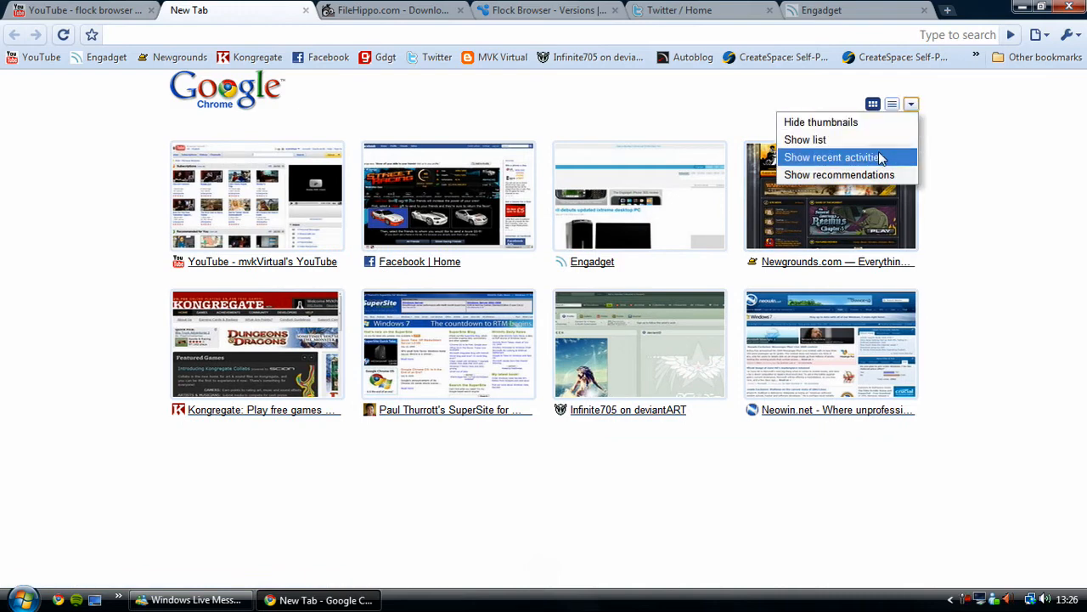
left_click(831, 156)
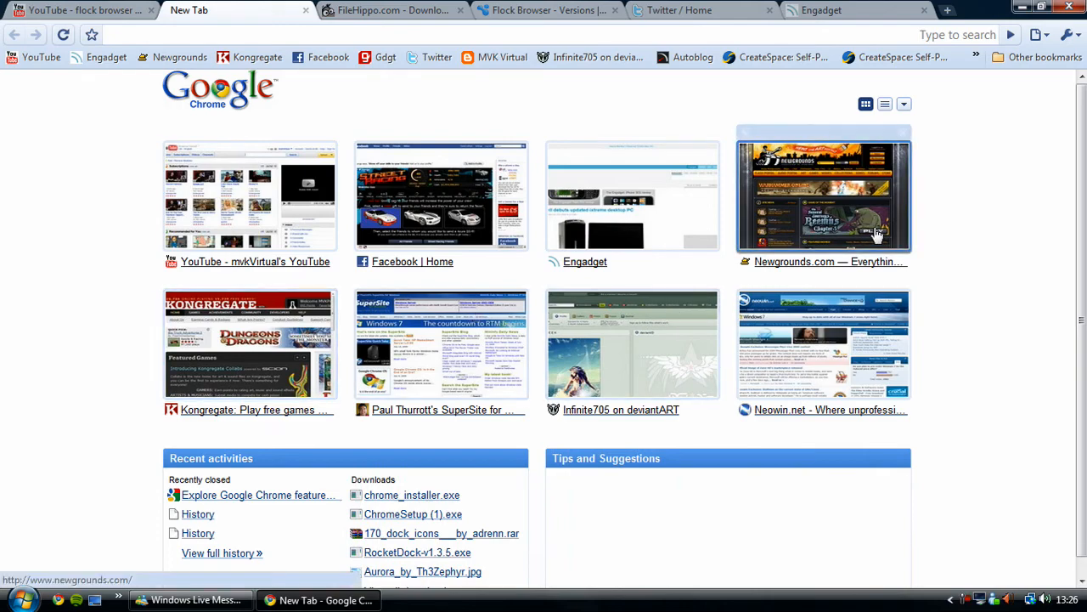
mouse_move(909, 122)
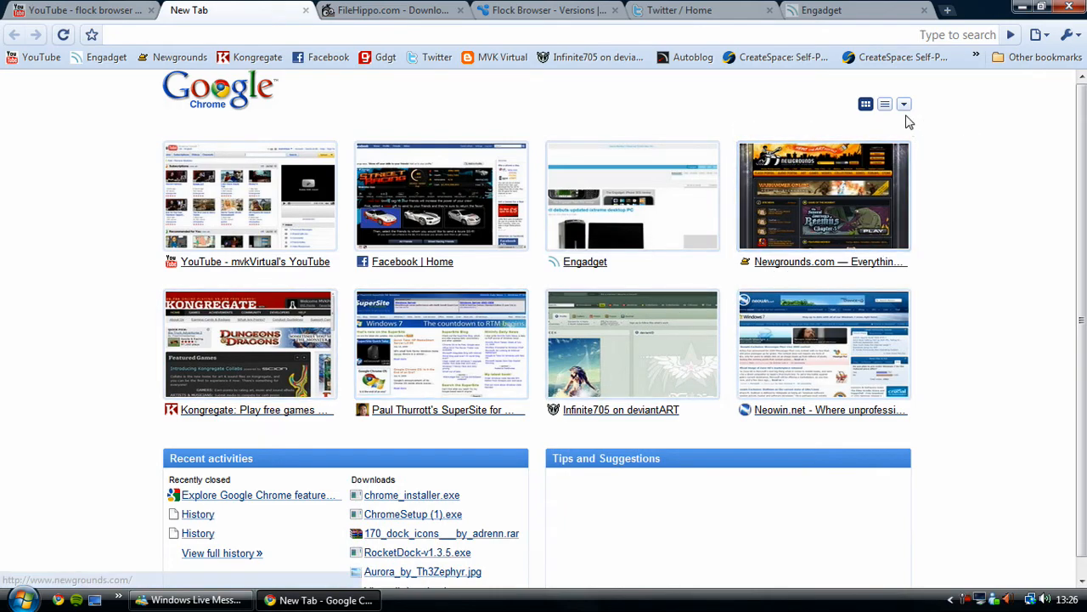
mouse_move(686, 309)
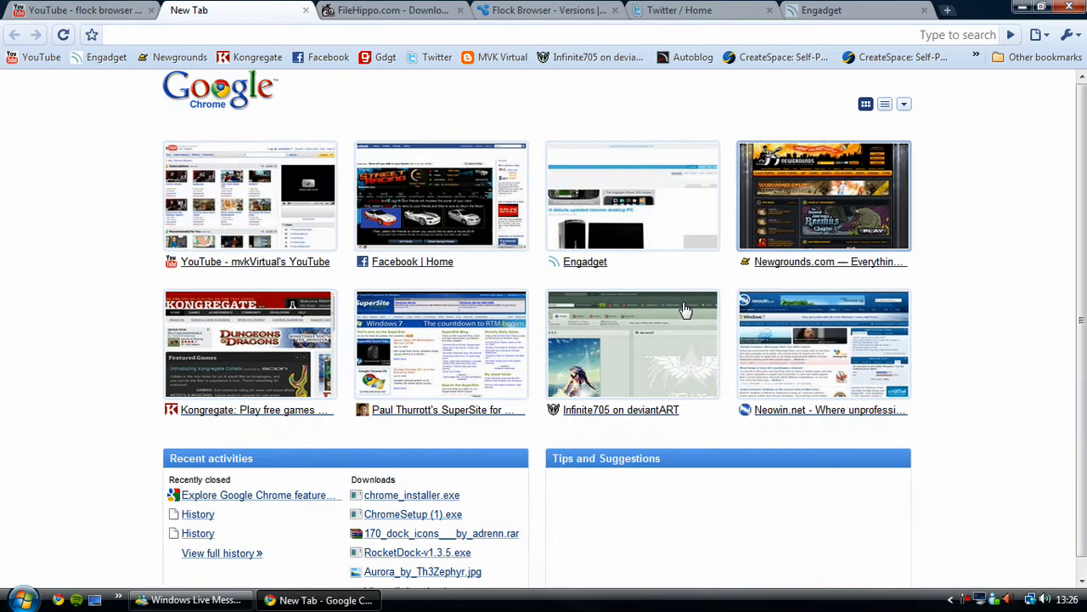
mouse_move(469, 313)
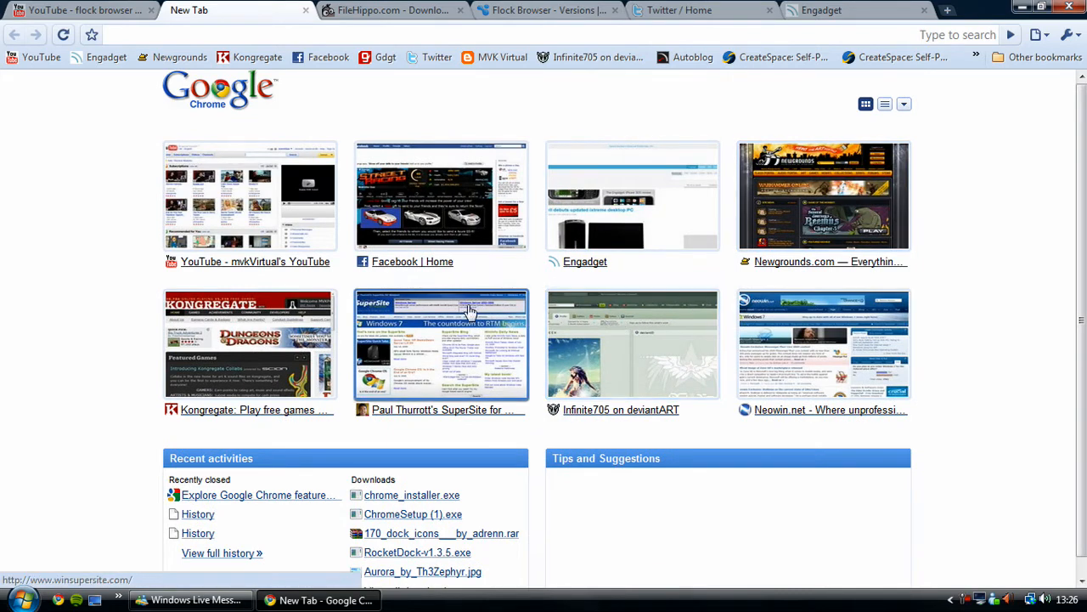
left_click(1071, 34)
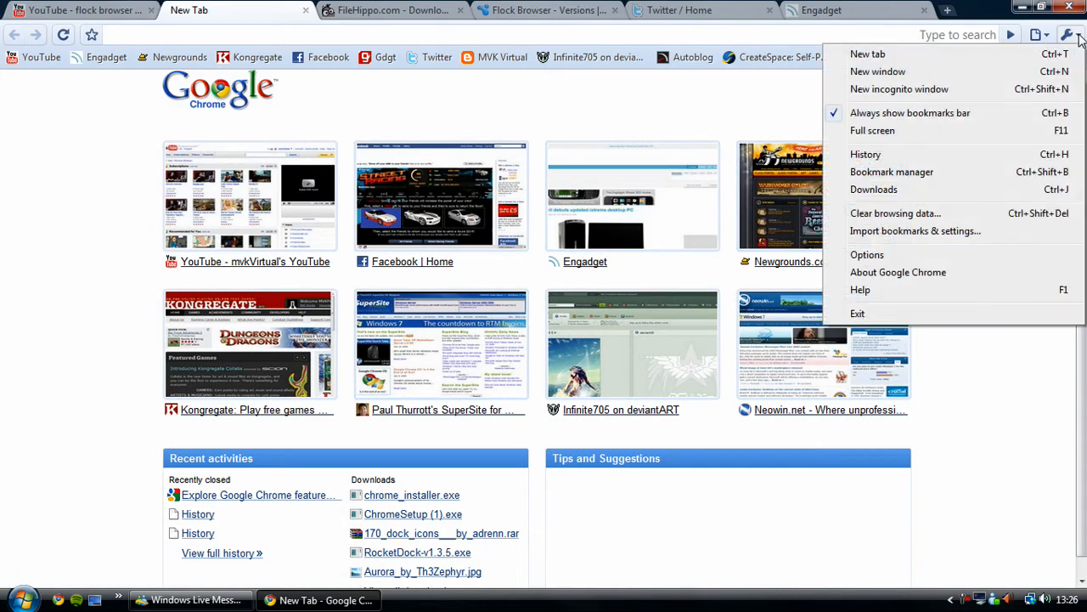
mouse_move(900, 88)
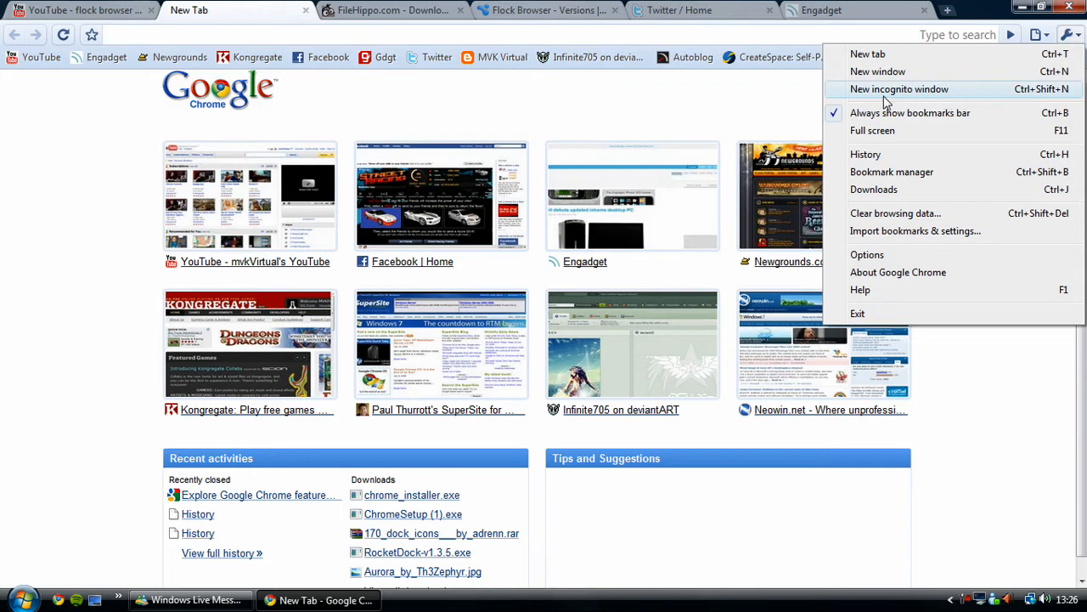
mouse_move(876, 219)
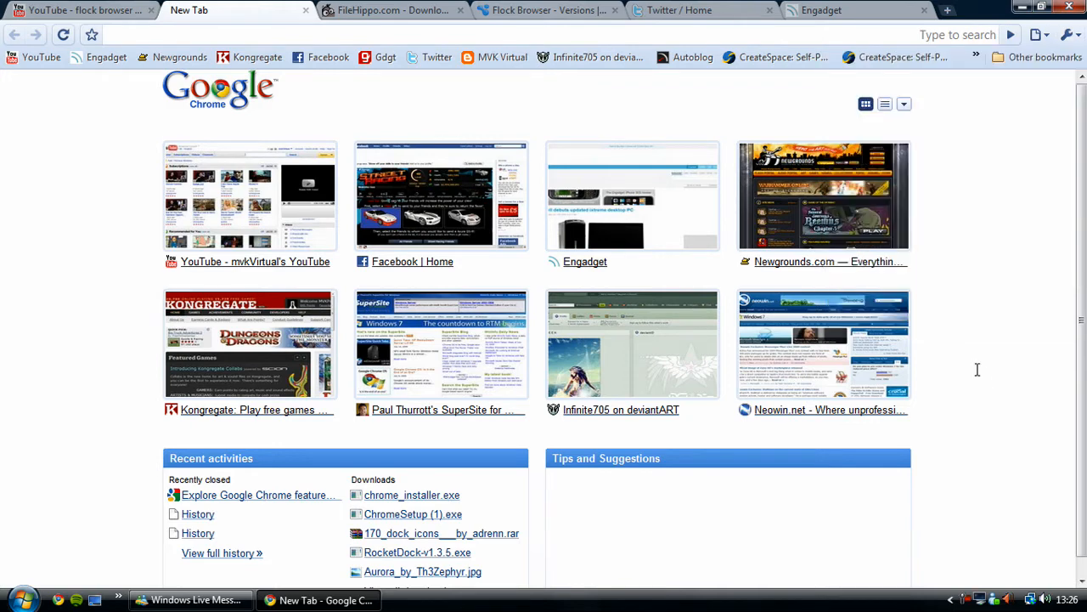
mouse_move(116, 130)
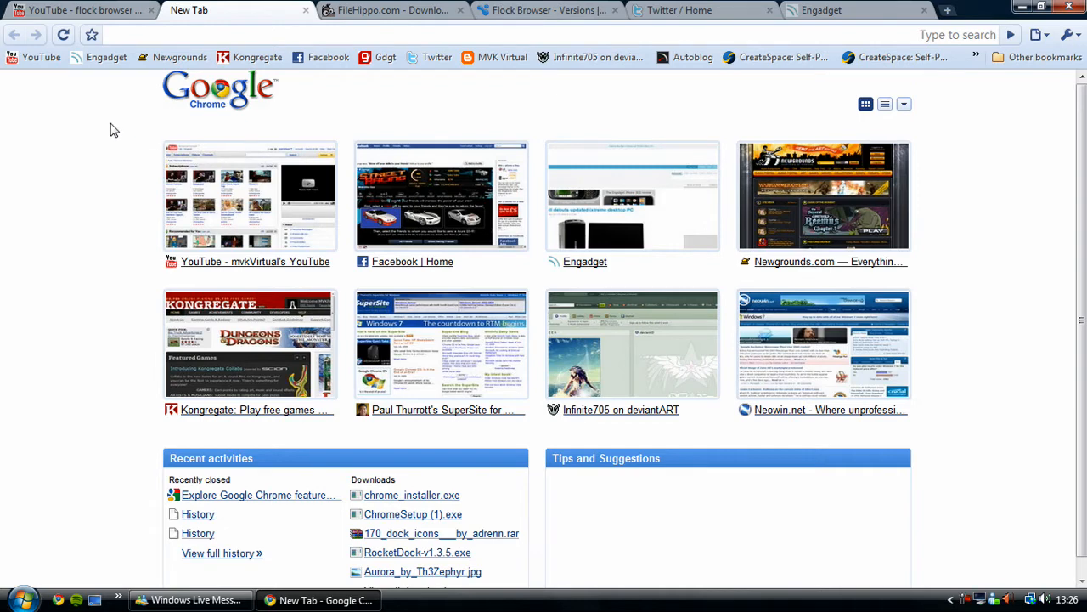
mouse_move(537, 126)
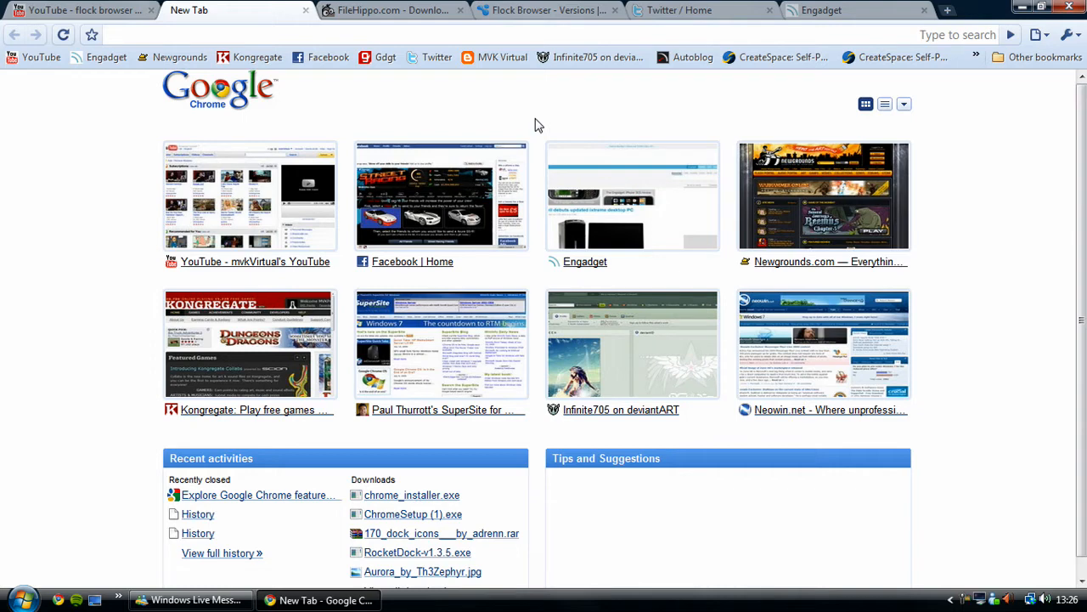
mouse_move(547, 122)
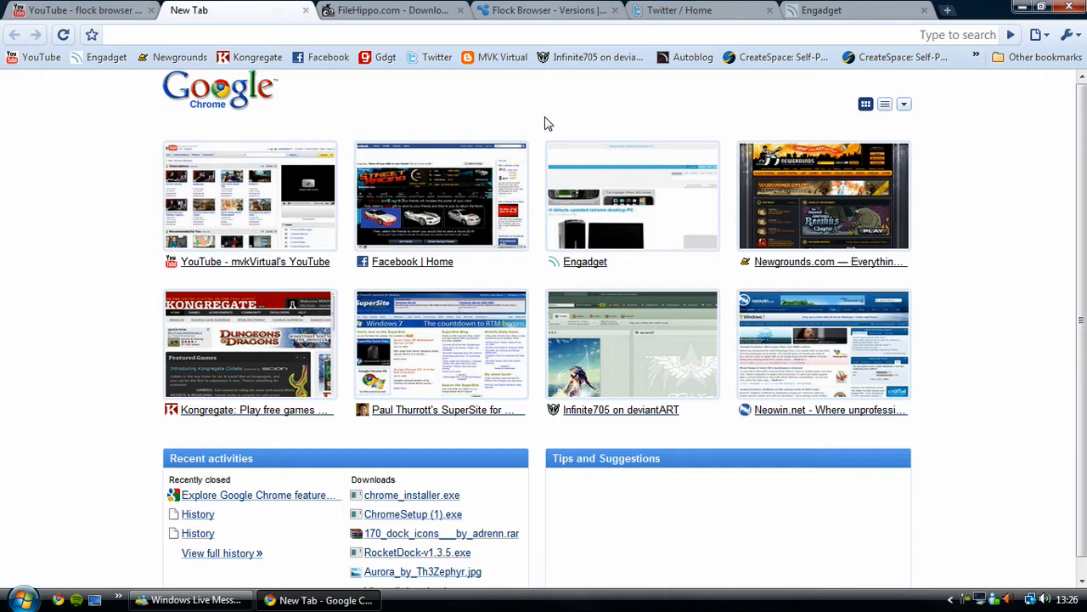
mouse_move(985, 97)
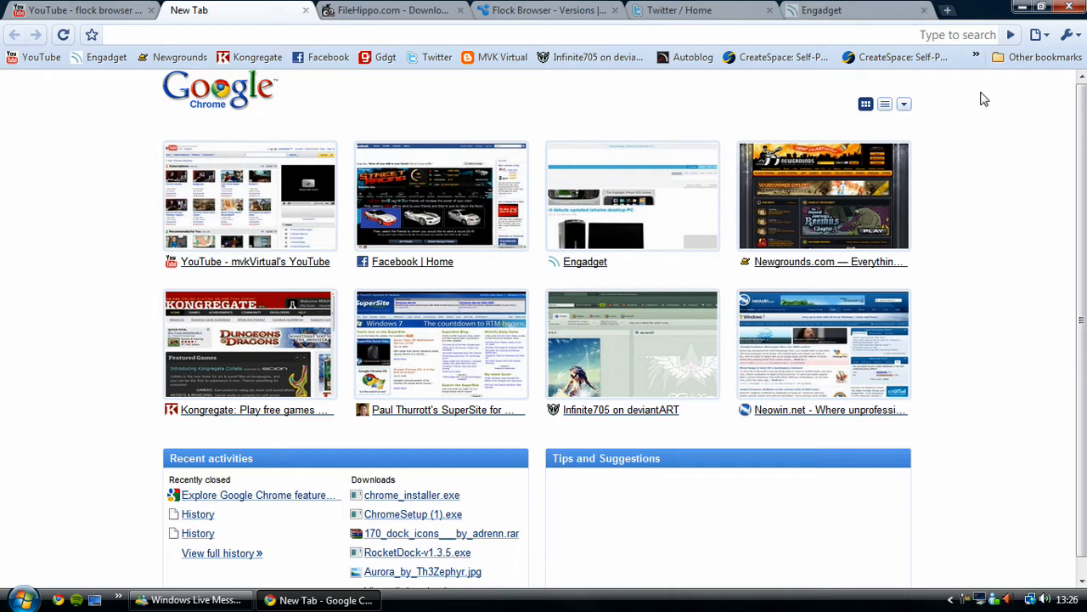
left_click(208, 34)
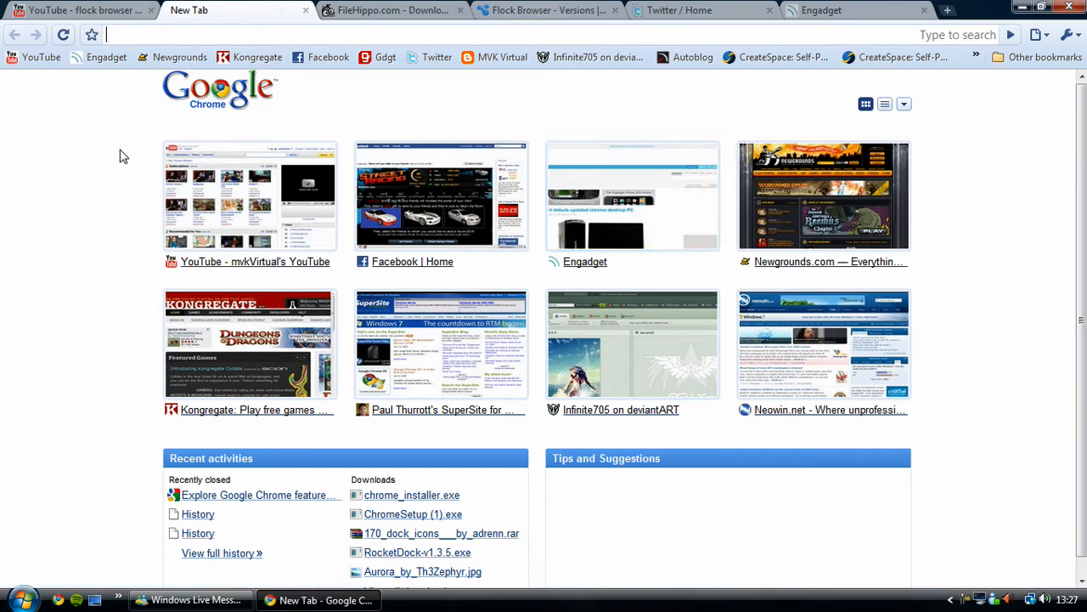
type("eiffle")
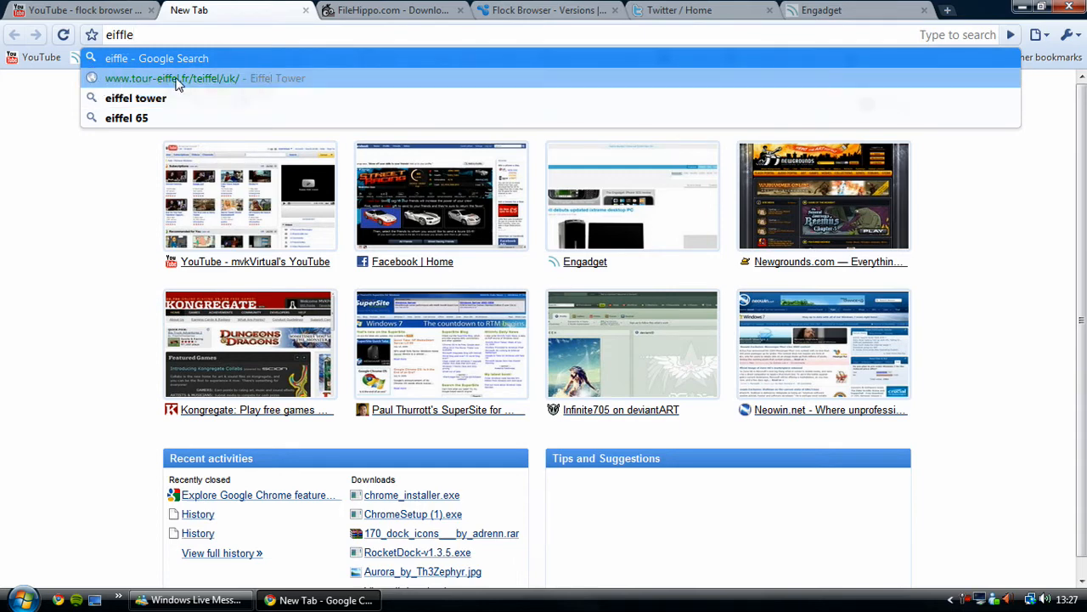
mouse_move(289, 89)
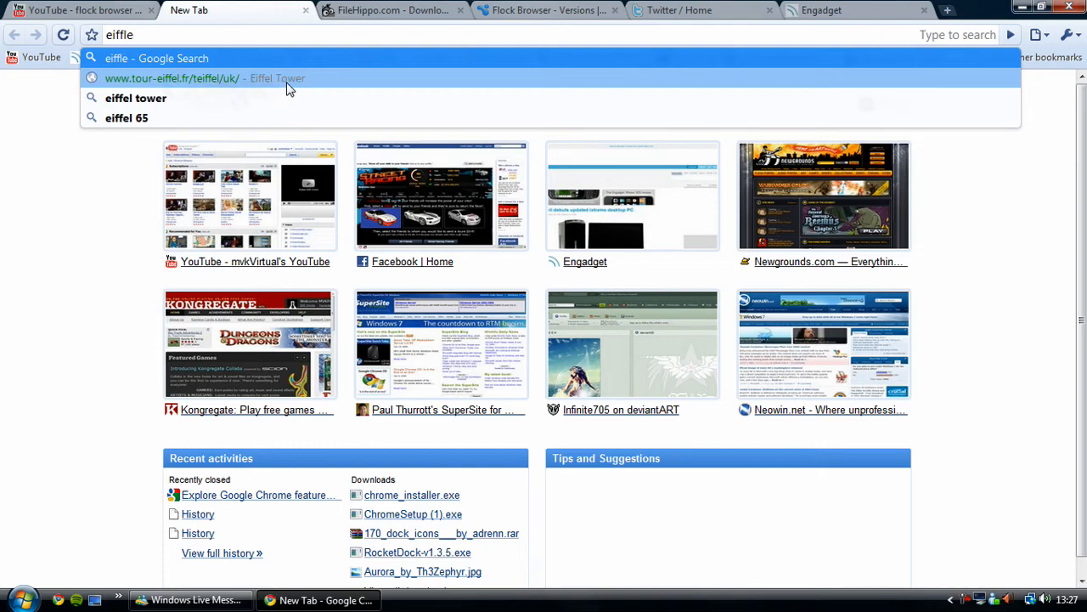
mouse_move(194, 92)
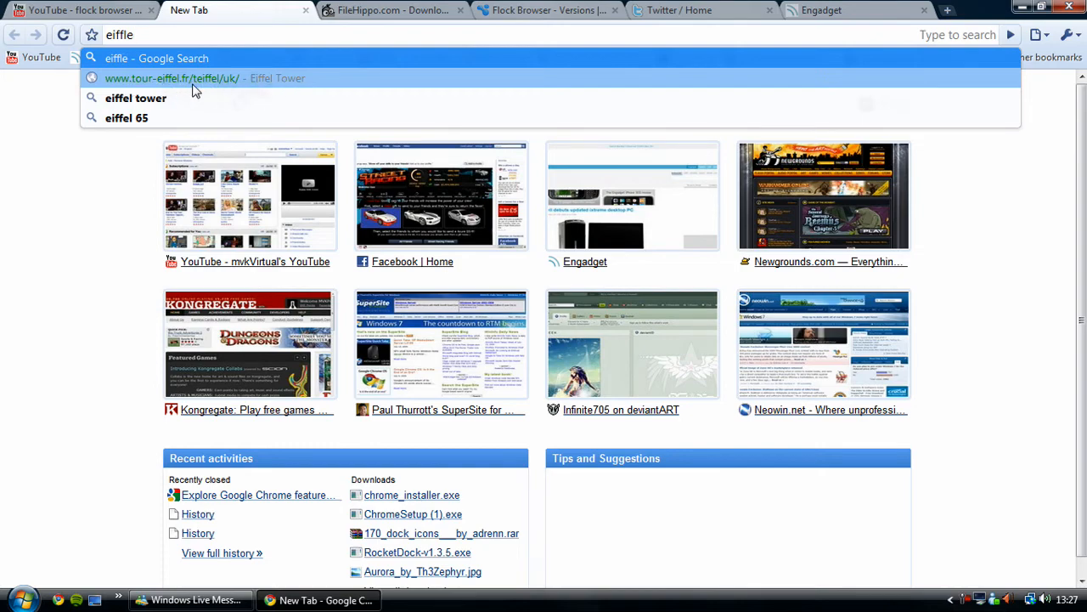
left_click(170, 78)
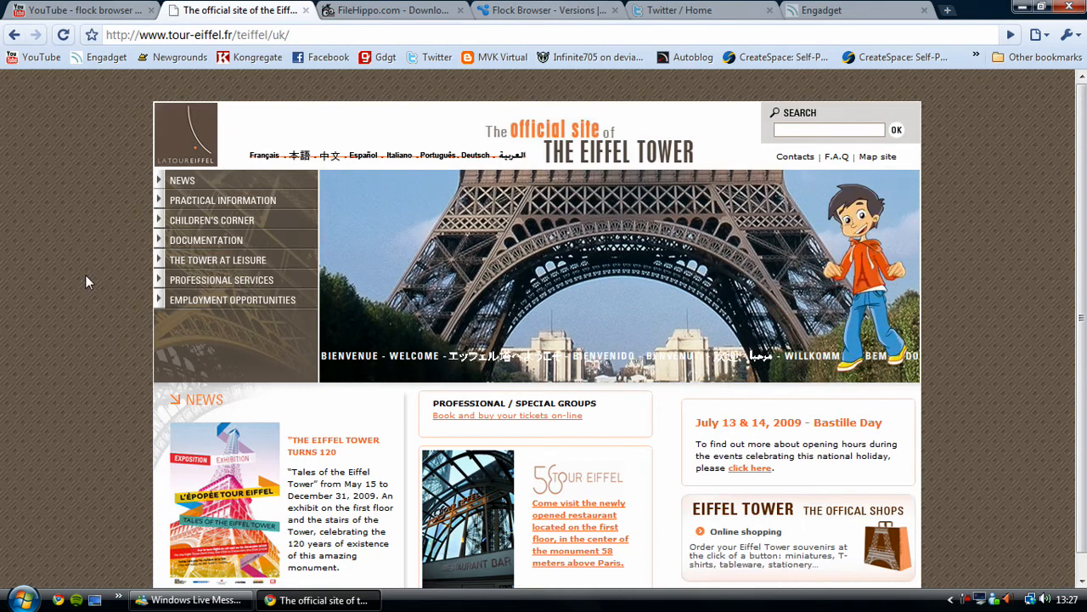
left_click(946, 10)
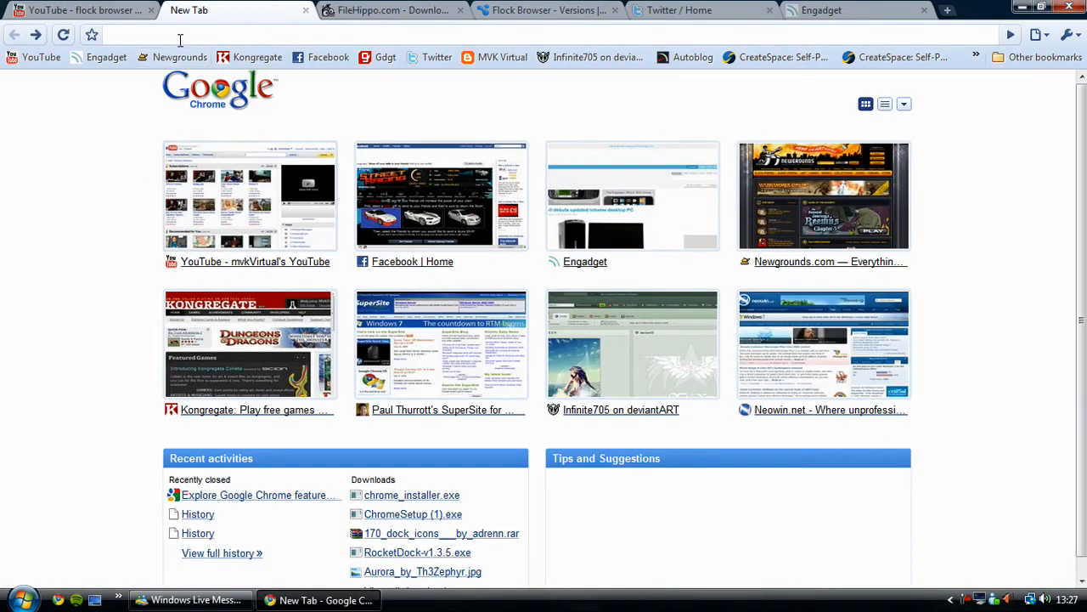
Step: Search the omnibox for 'win' and view all 53 history pages containing it
type("win")
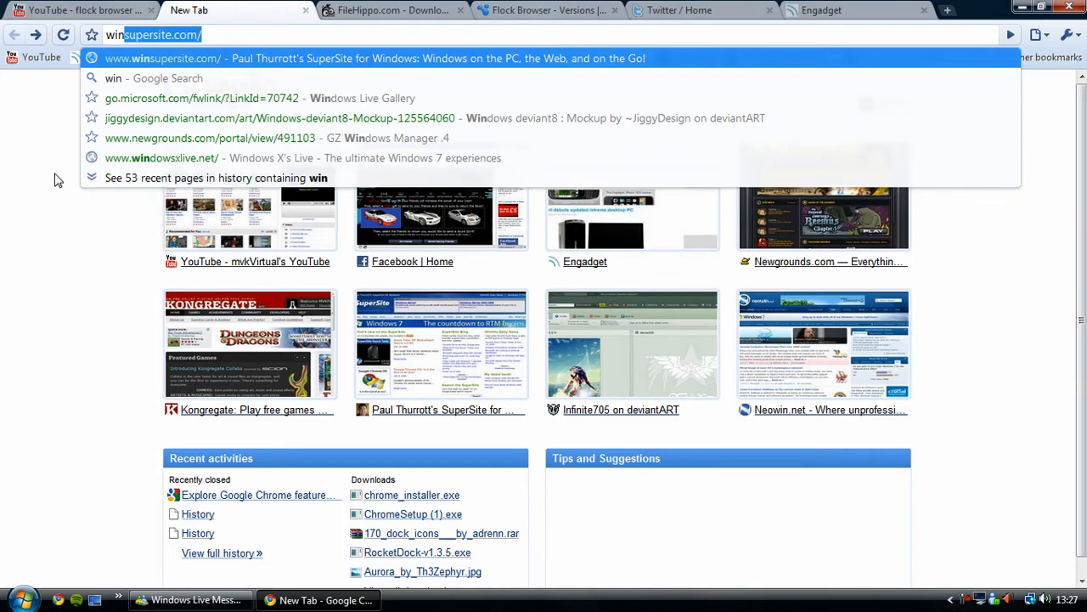
mouse_move(157, 66)
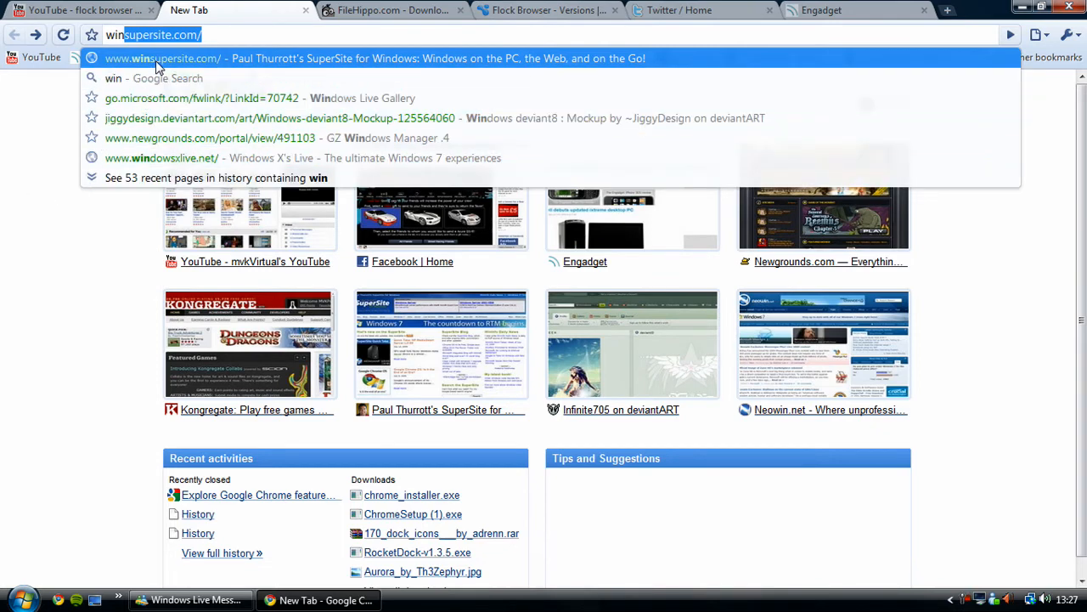
mouse_move(146, 68)
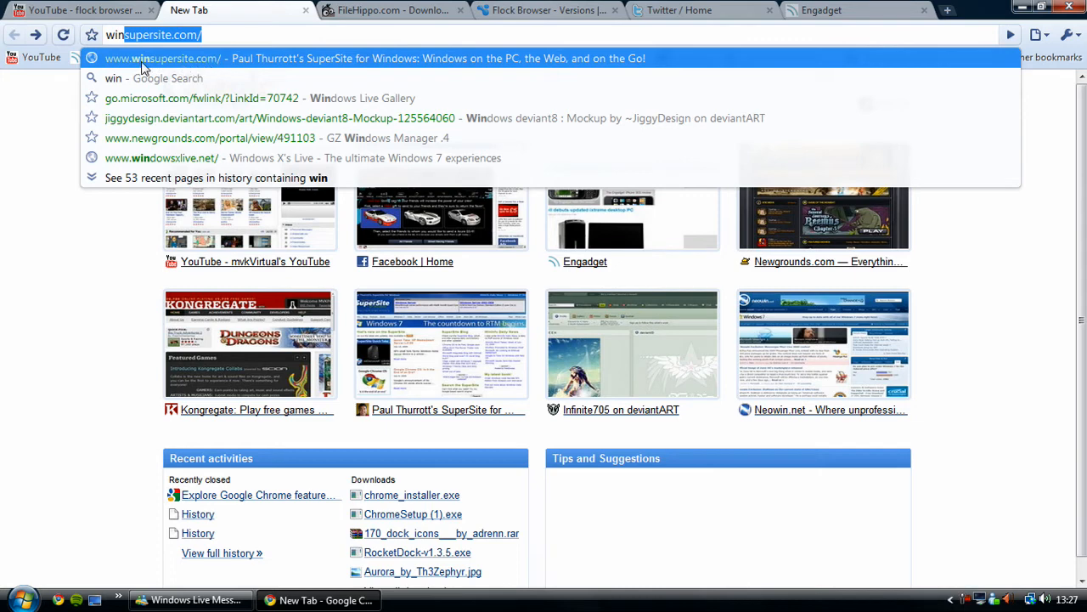
mouse_move(92, 66)
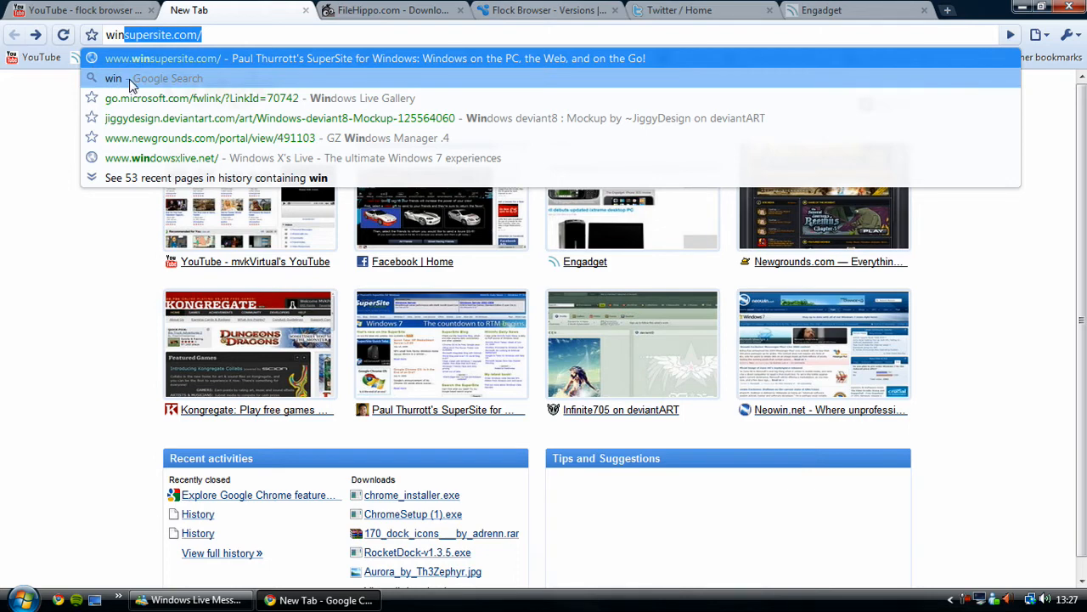
mouse_move(213, 138)
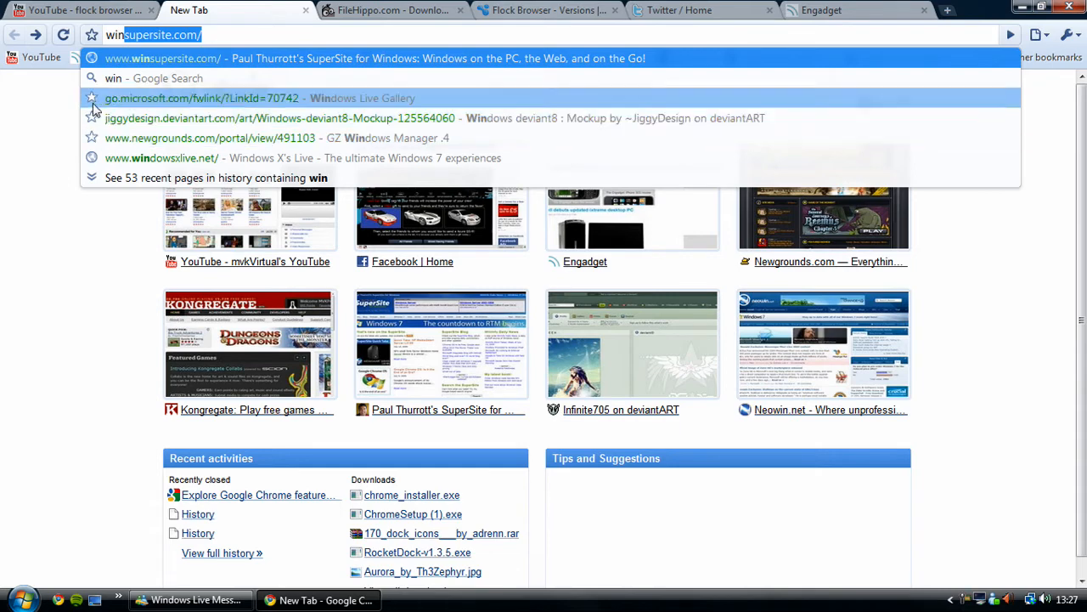
mouse_move(178, 117)
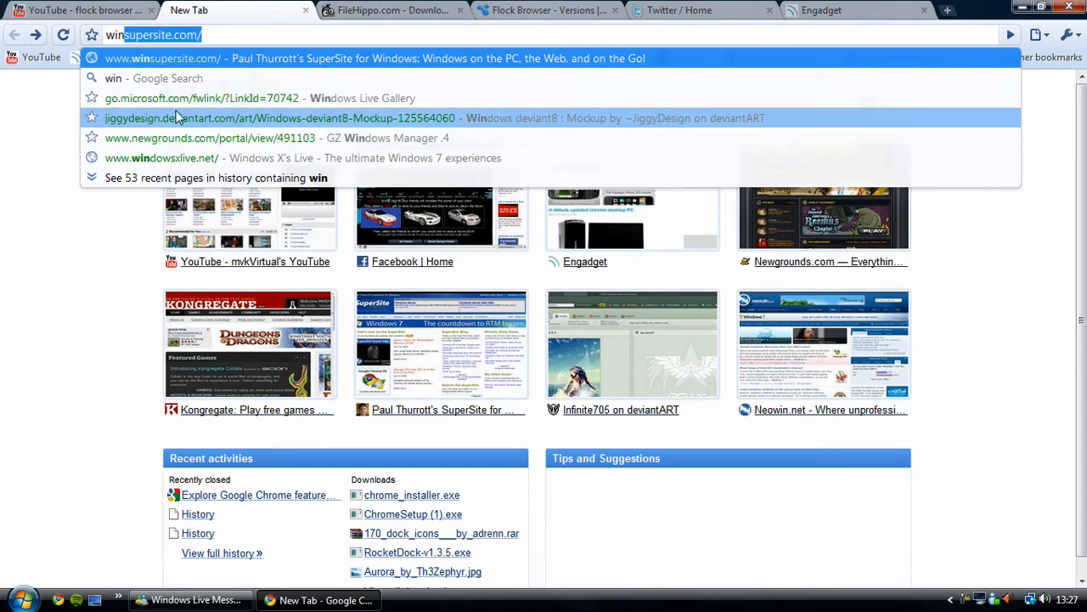
mouse_move(723, 119)
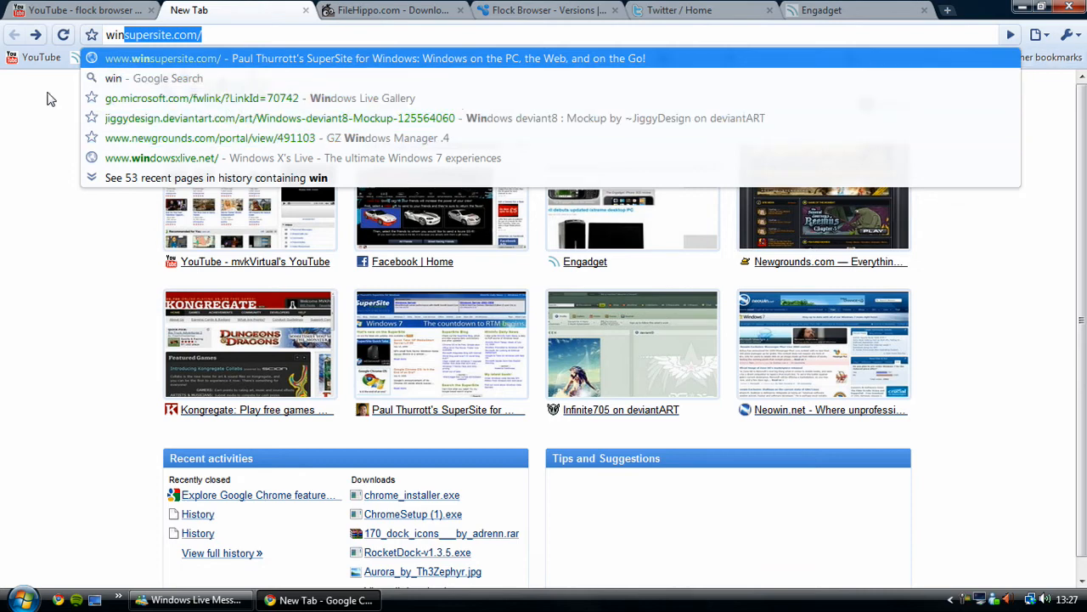
mouse_move(141, 104)
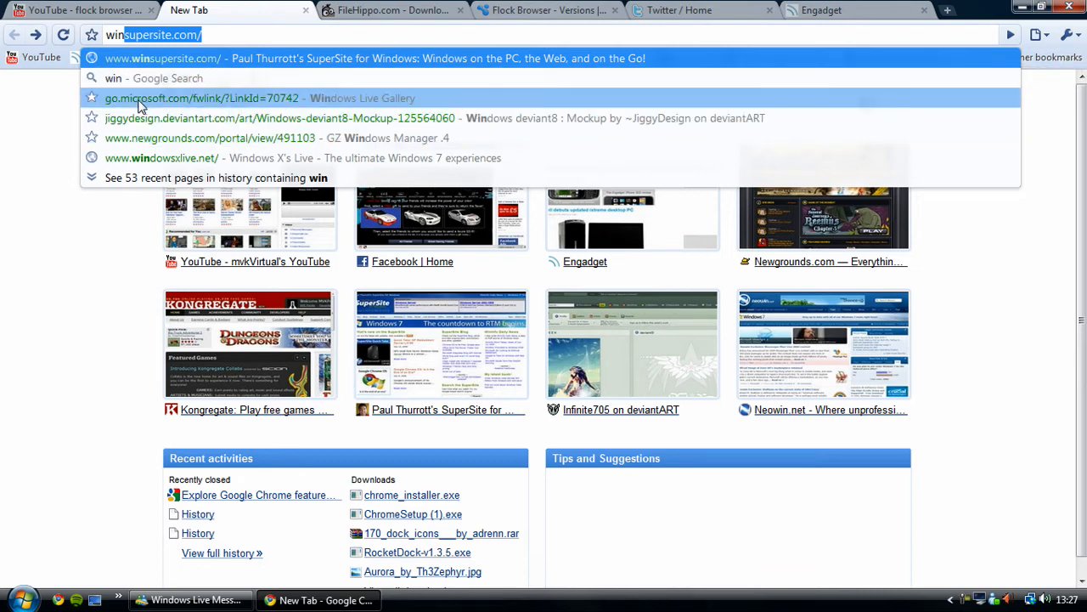
mouse_move(245, 108)
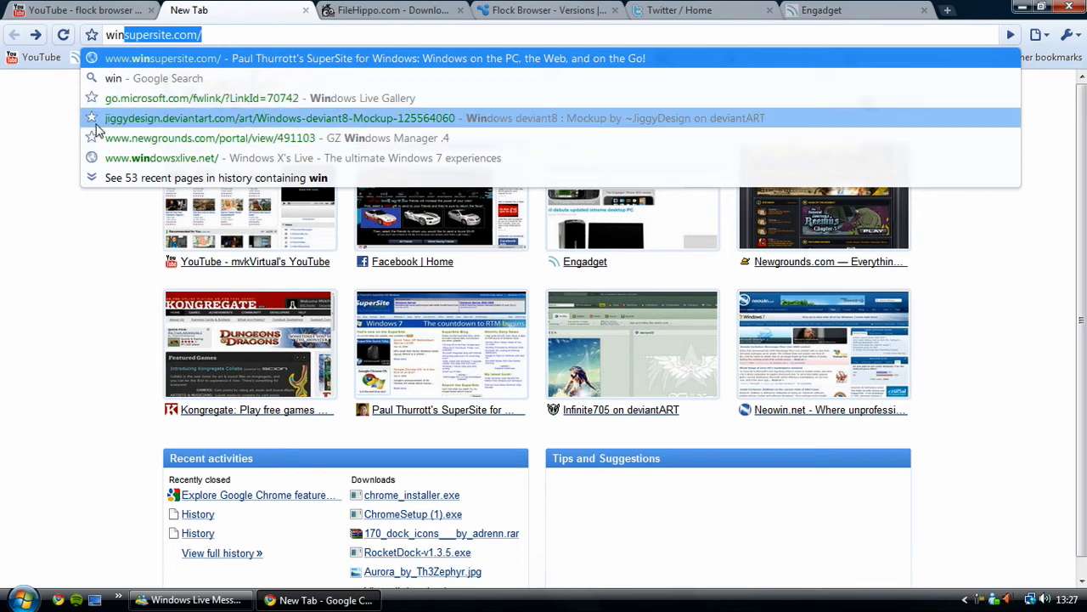
mouse_move(95, 160)
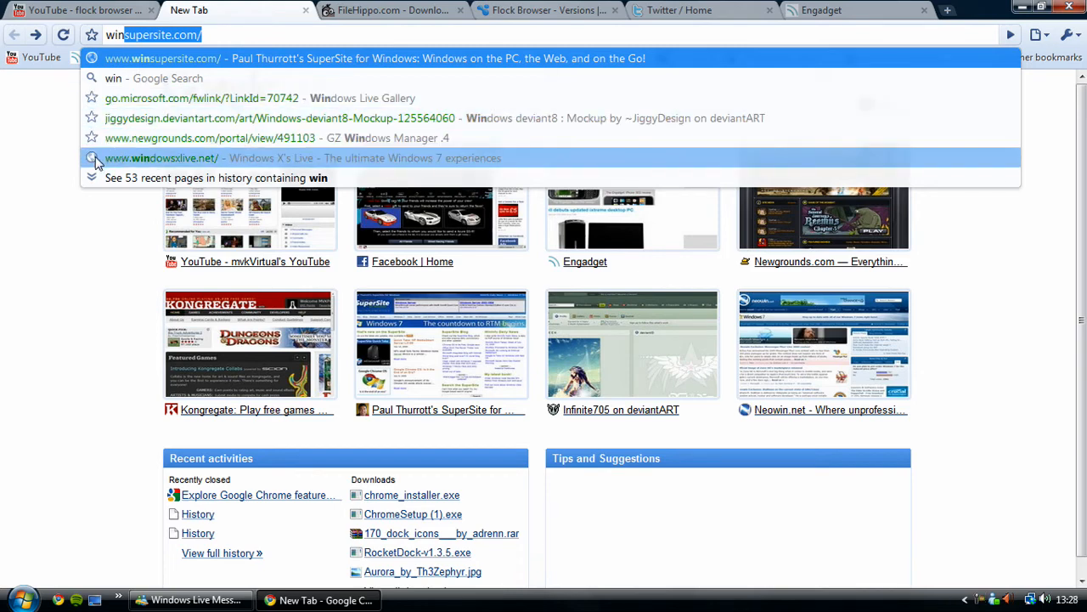
left_click(211, 179)
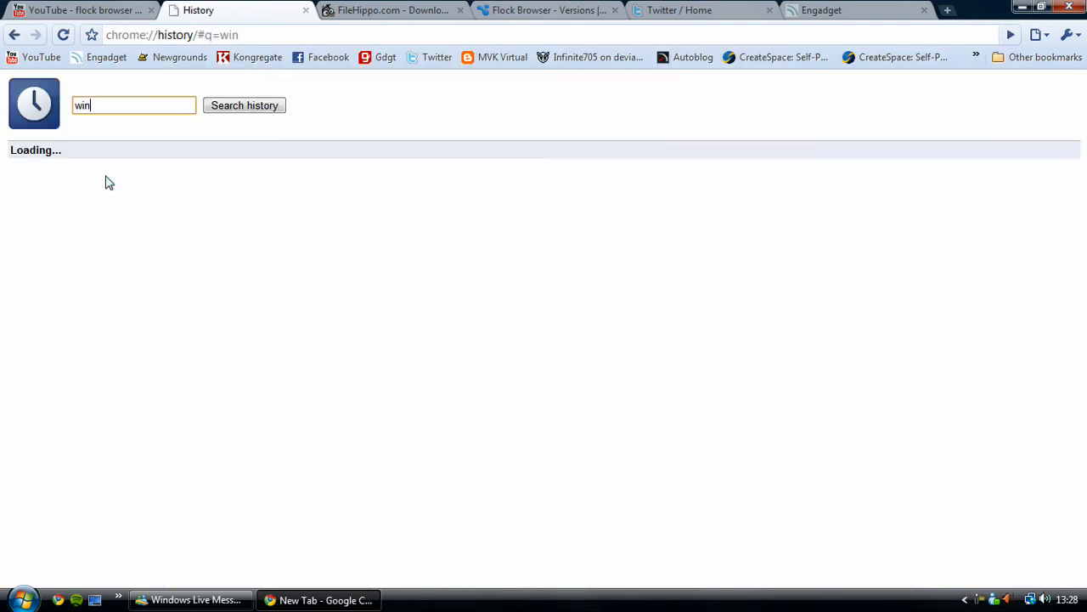
Step: Bring the FileHippo.com tab to the front showing latest updates and popular downloads
left_click(244, 105)
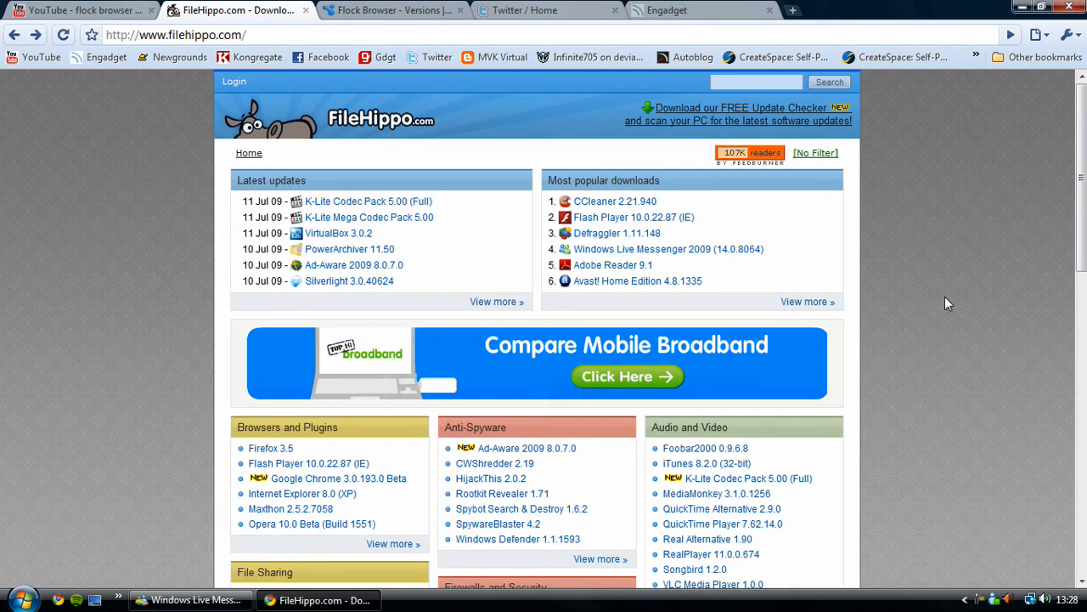
mouse_move(938, 286)
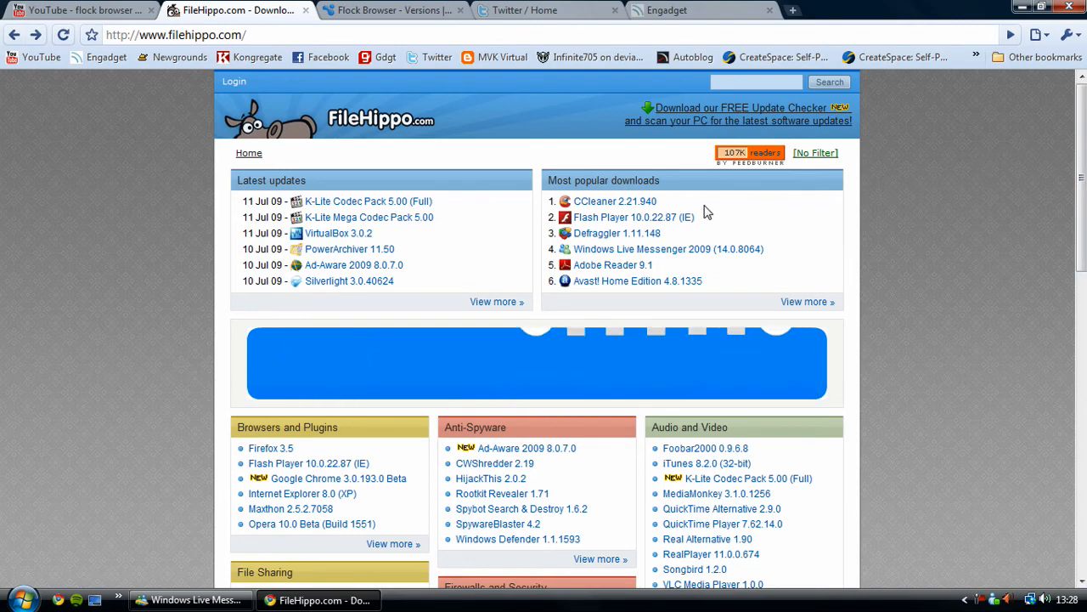
scroll("down", 3)
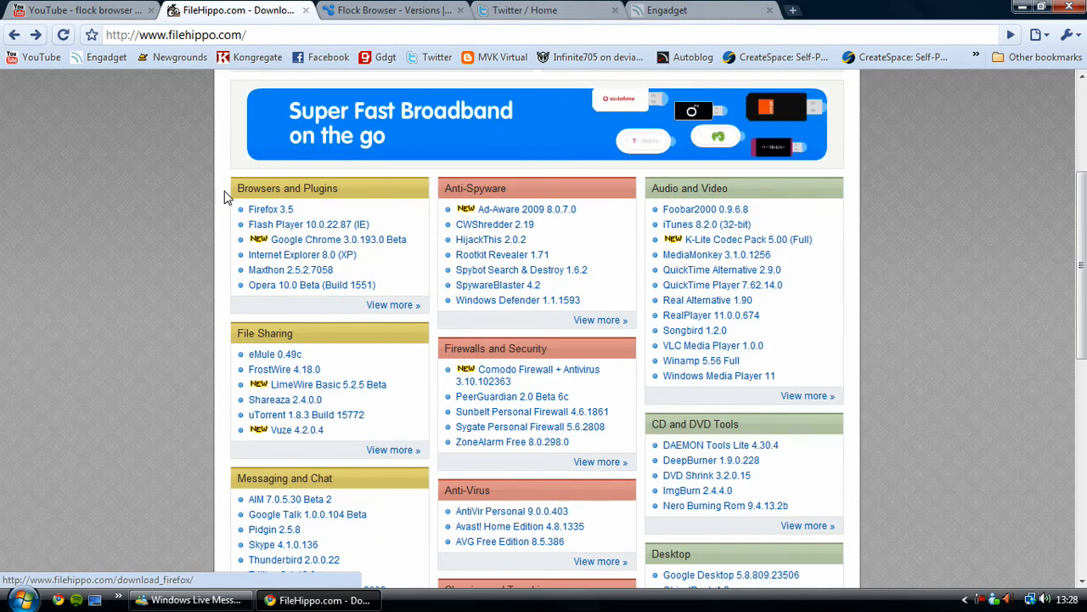
mouse_move(337, 238)
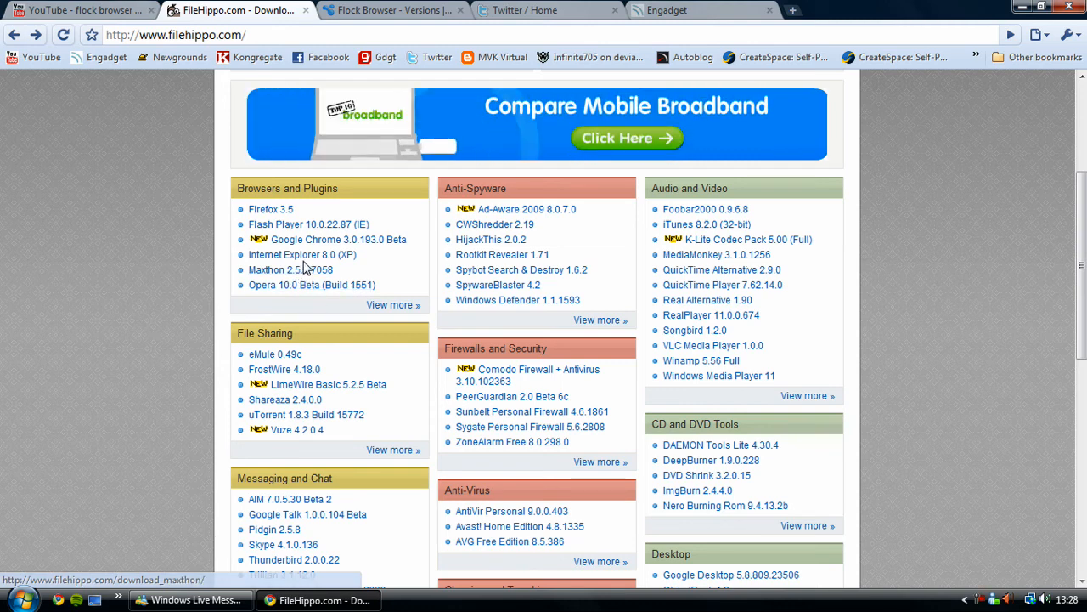
mouse_move(270, 209)
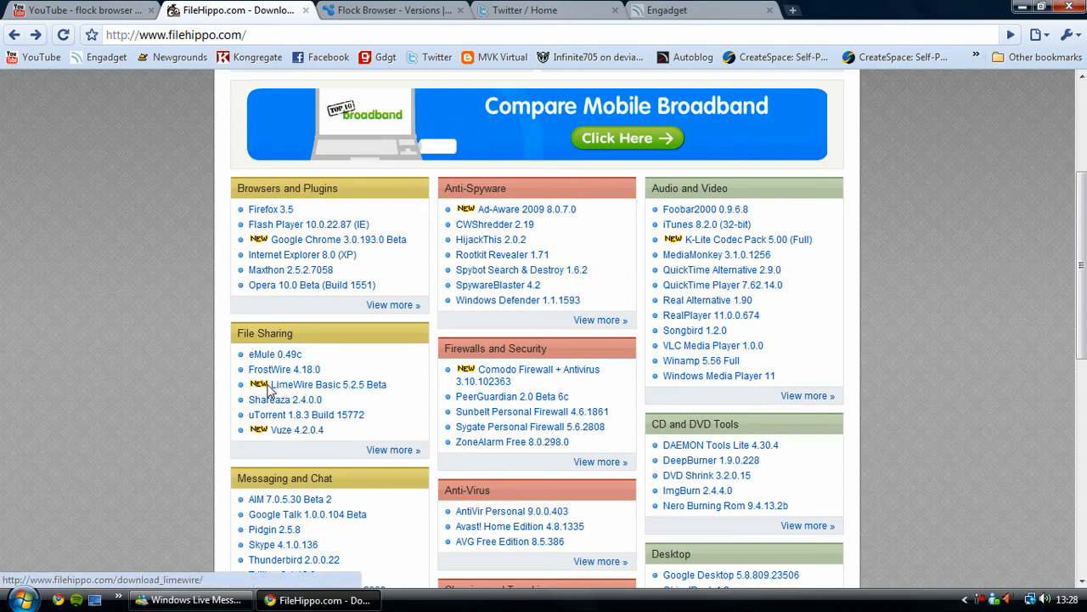
scroll("down", 3)
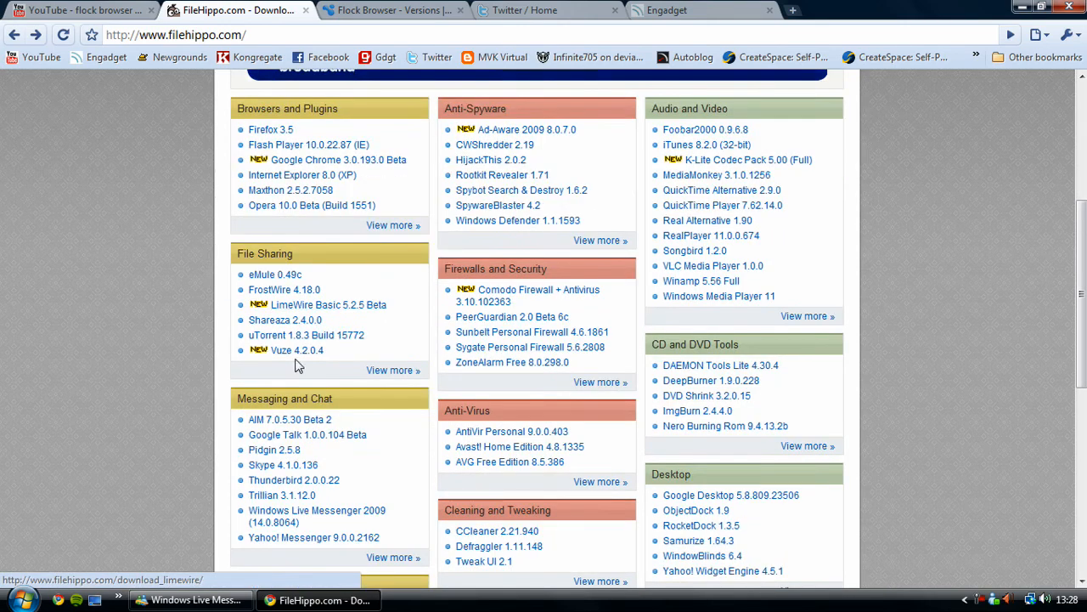
scroll("down", 3)
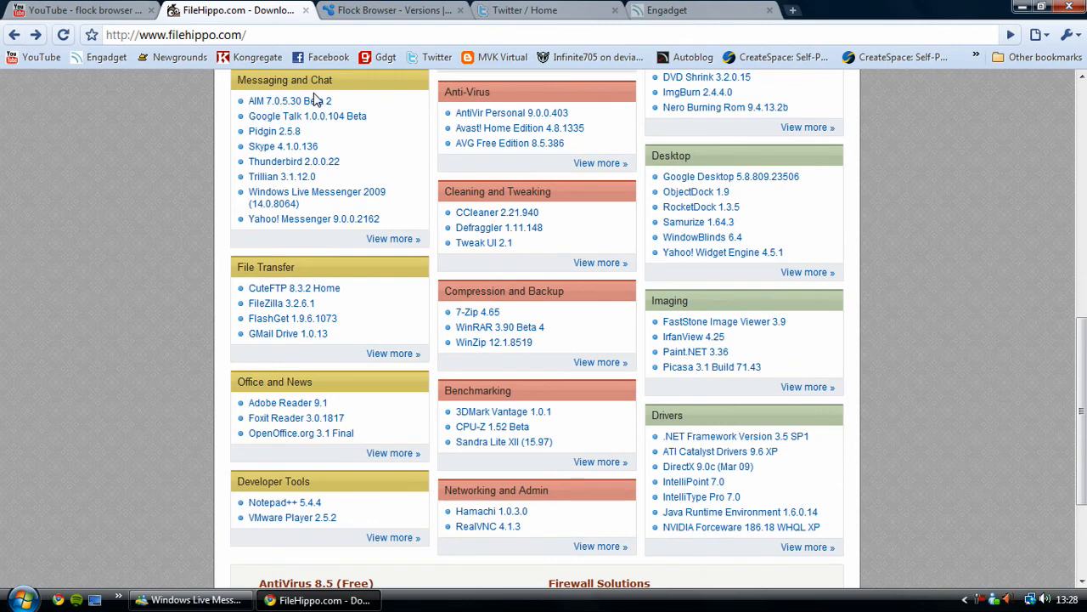
mouse_move(340, 176)
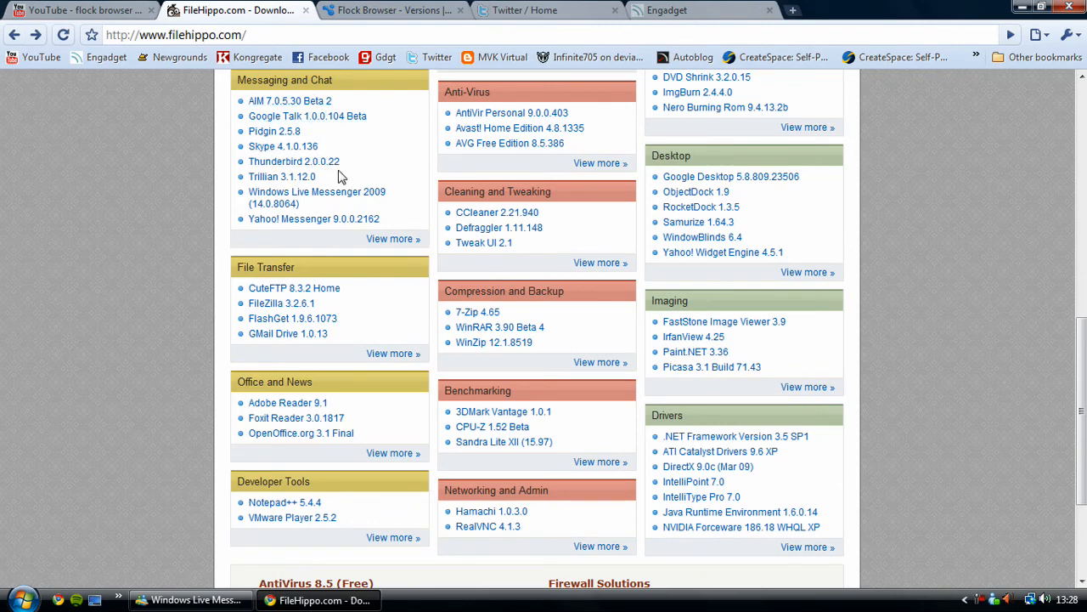
mouse_move(343, 213)
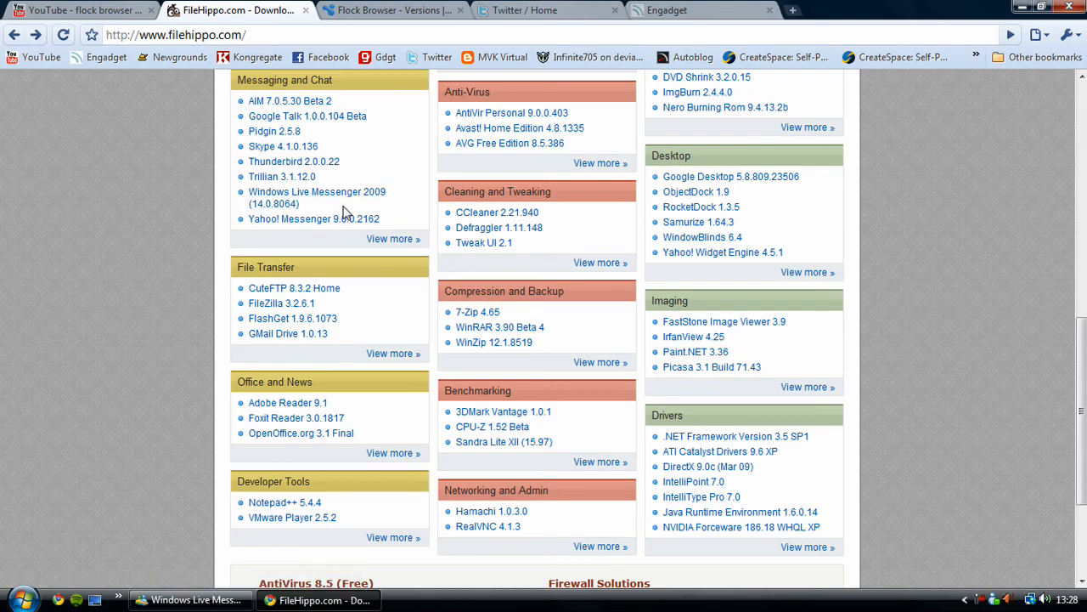
mouse_move(316, 198)
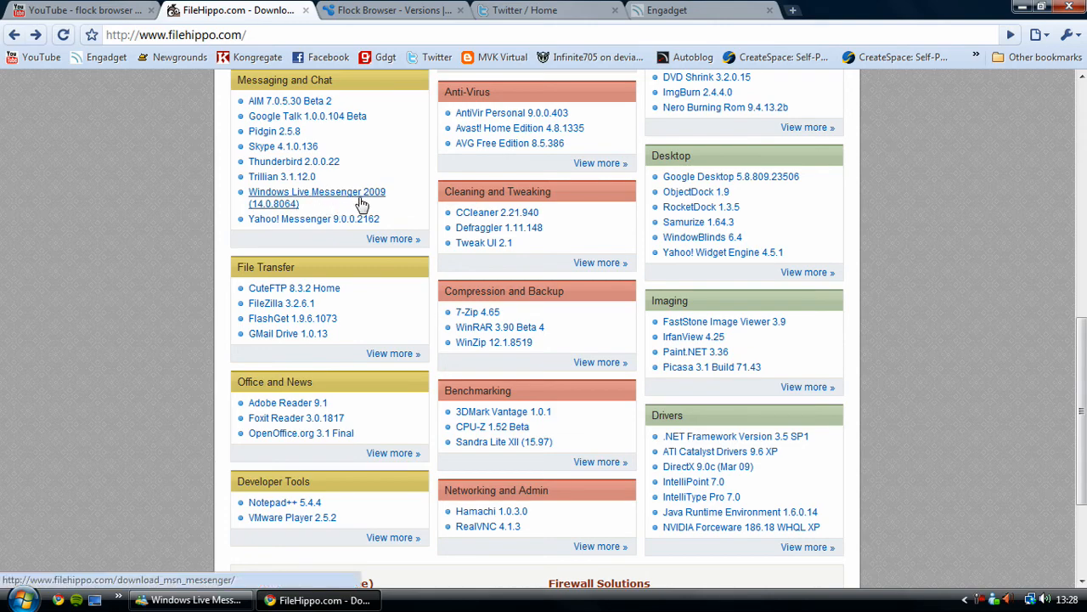
scroll("up", 3)
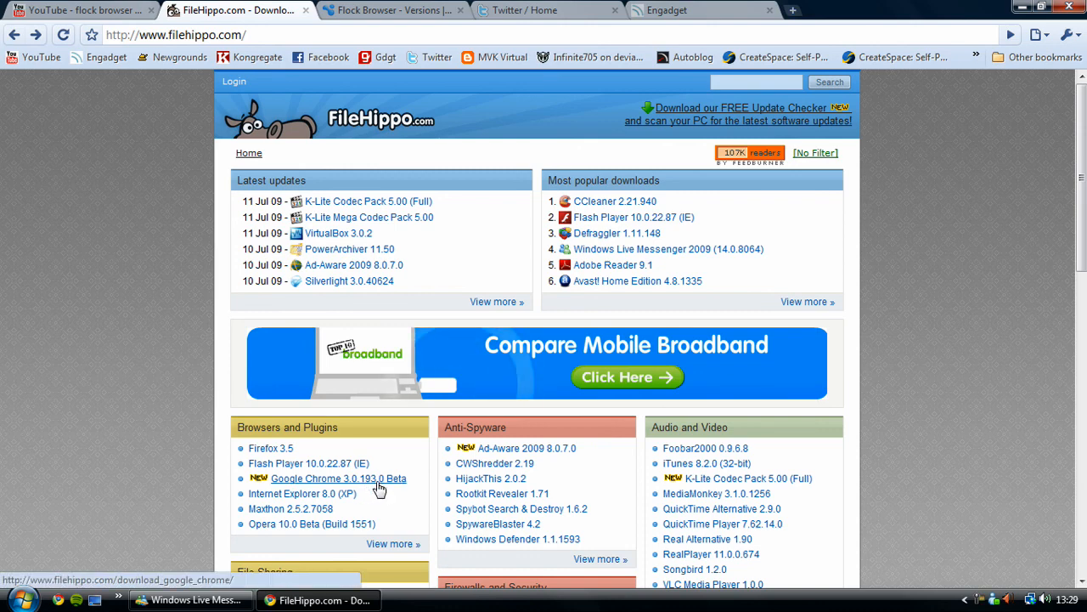
mouse_move(1016, 273)
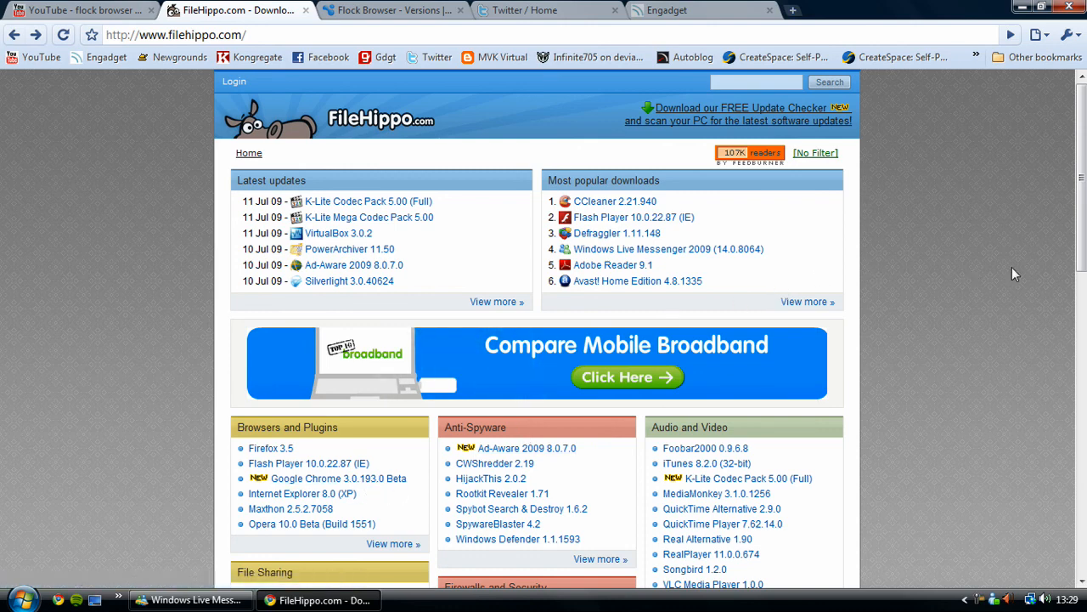
mouse_move(953, 347)
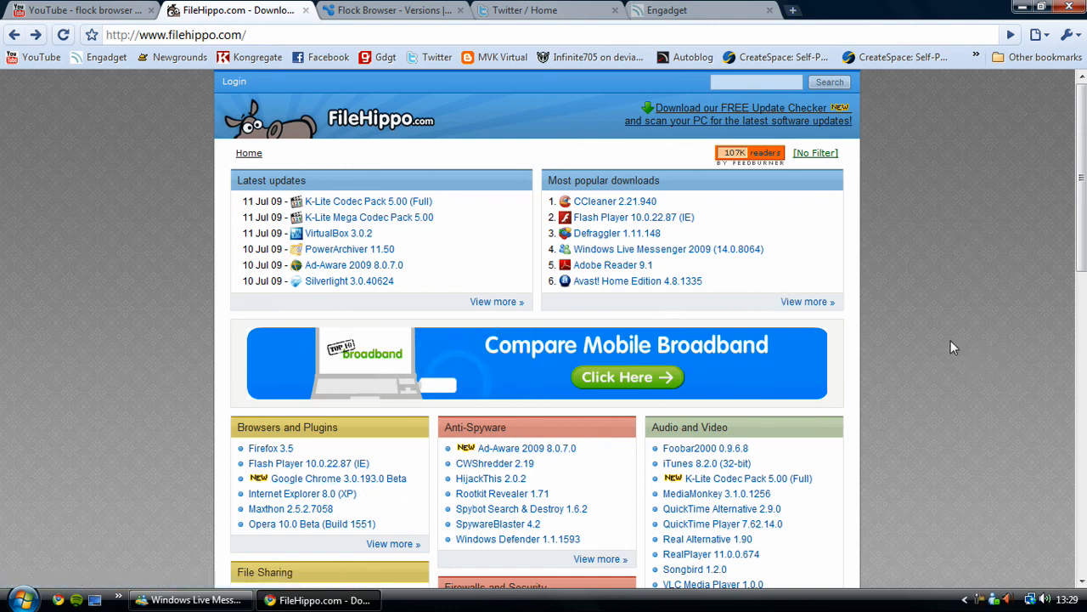